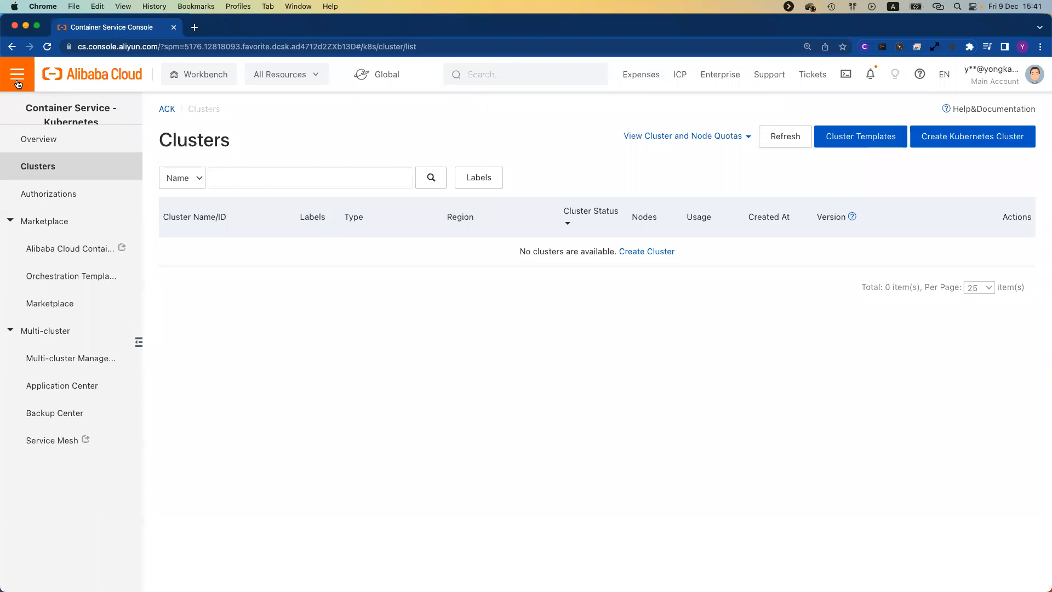
Step: Run ./ack-deploy.sh in the ack-casa terminal after glancing at the cloud products list
{"action": "left_click", "coordinate": [17, 74]}
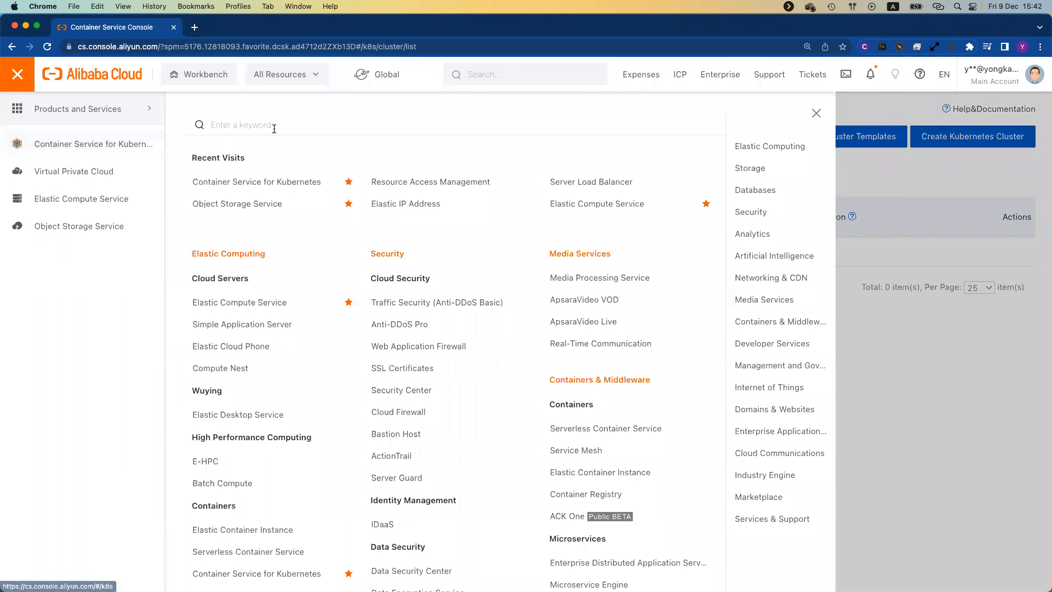
{"action": "mouse_move", "coordinate": [266, 211]}
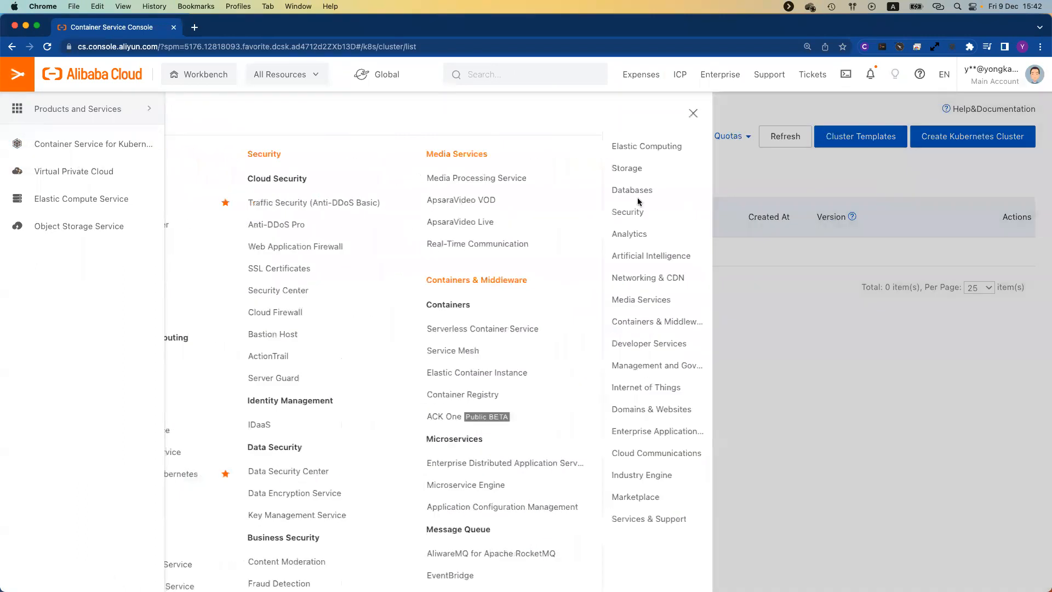
{"action": "left_click", "coordinate": [693, 112]}
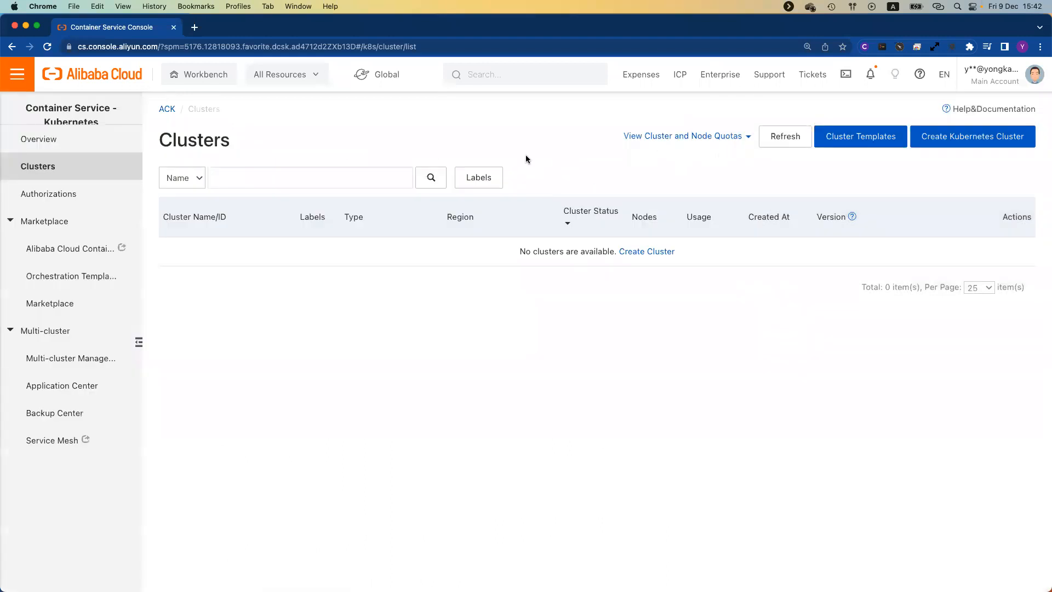
{"action": "mouse_move", "coordinate": [786, 150]}
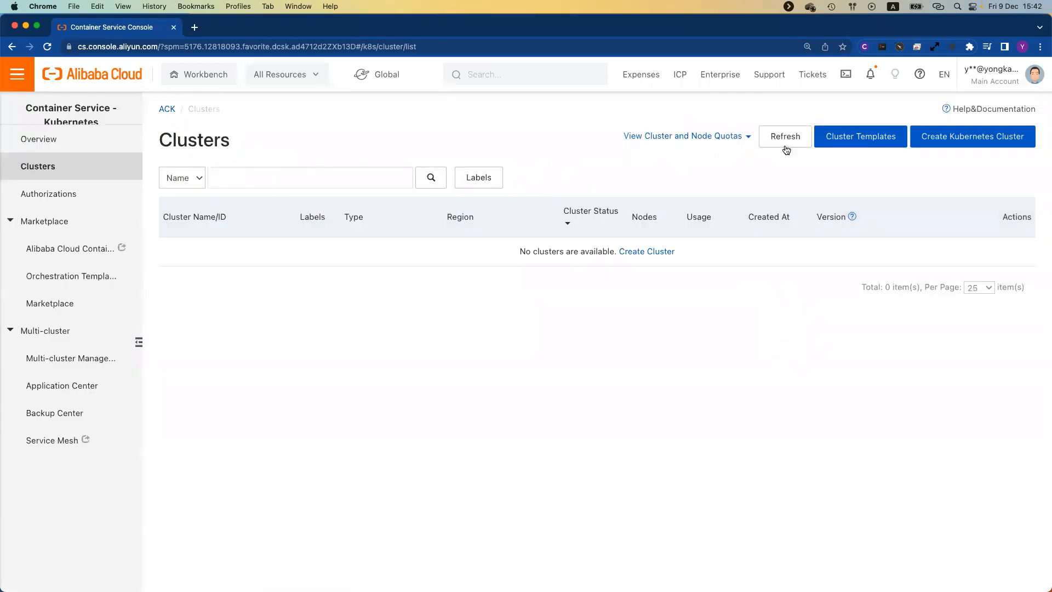
{"action": "mouse_move", "coordinate": [704, 171]}
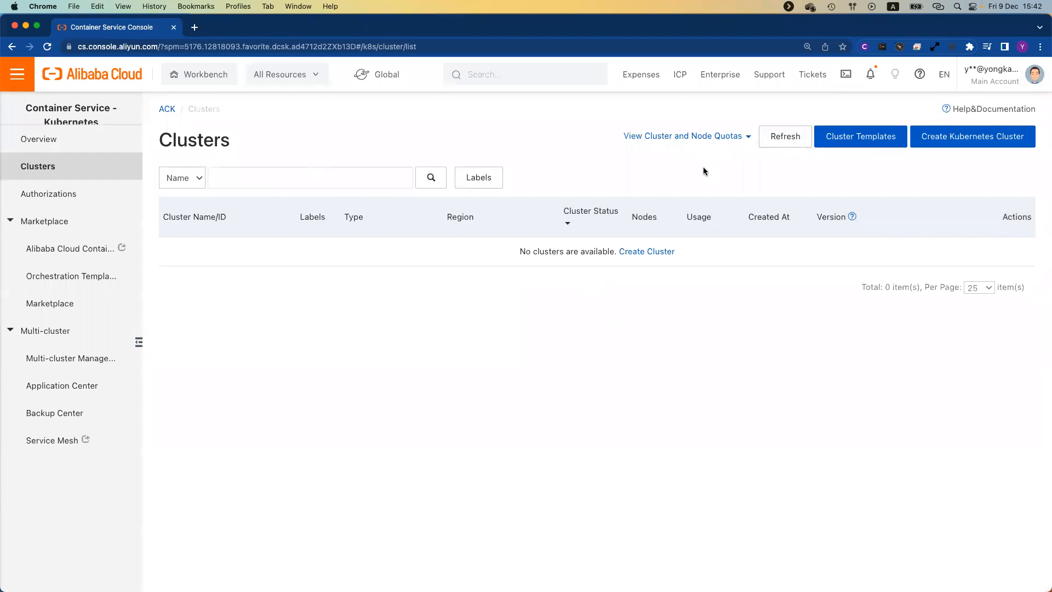
{"action": "mouse_move", "coordinate": [504, 164]}
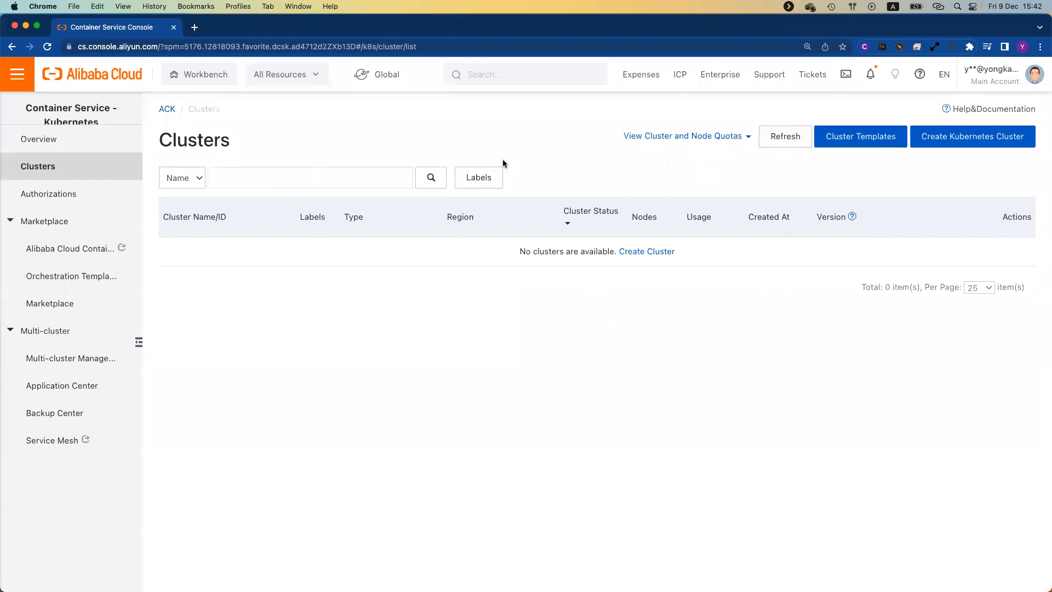
{"action": "mouse_move", "coordinate": [482, 148]}
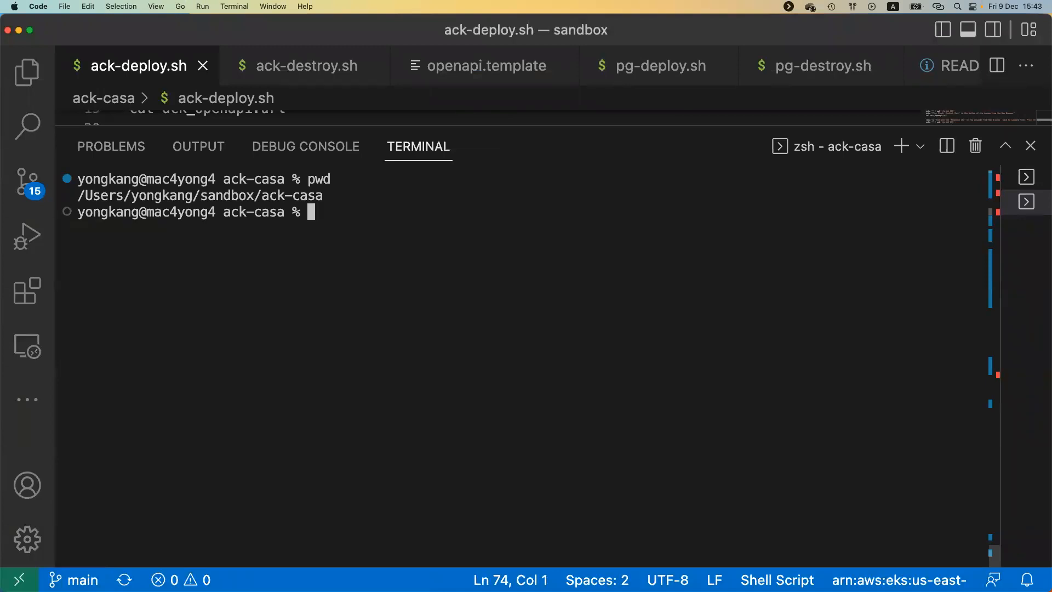
{"action": "type", "text": "./ack-deploy.sh"}
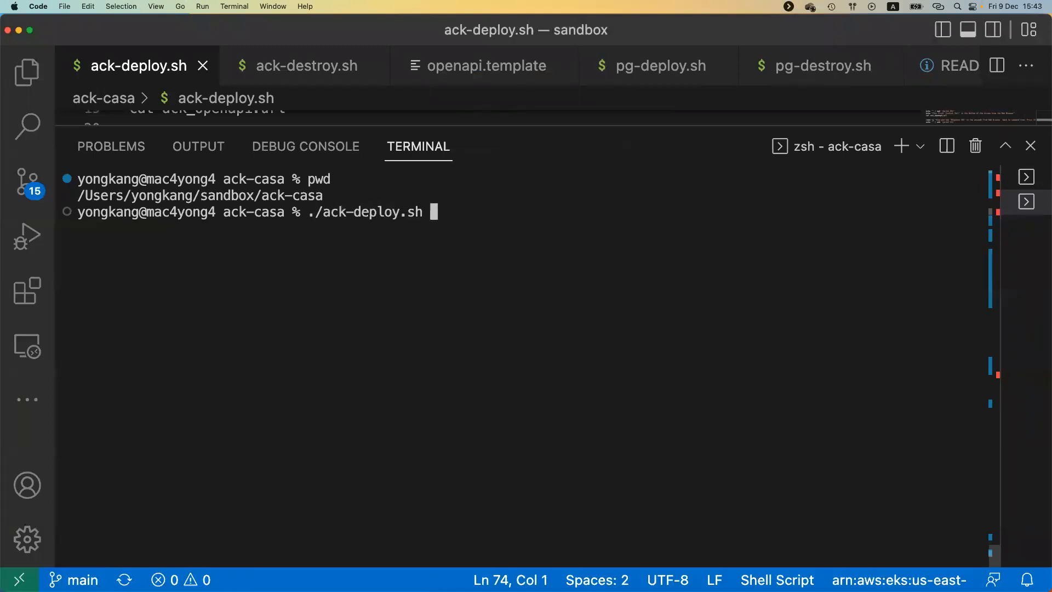
{"action": "key", "text": "Enter"}
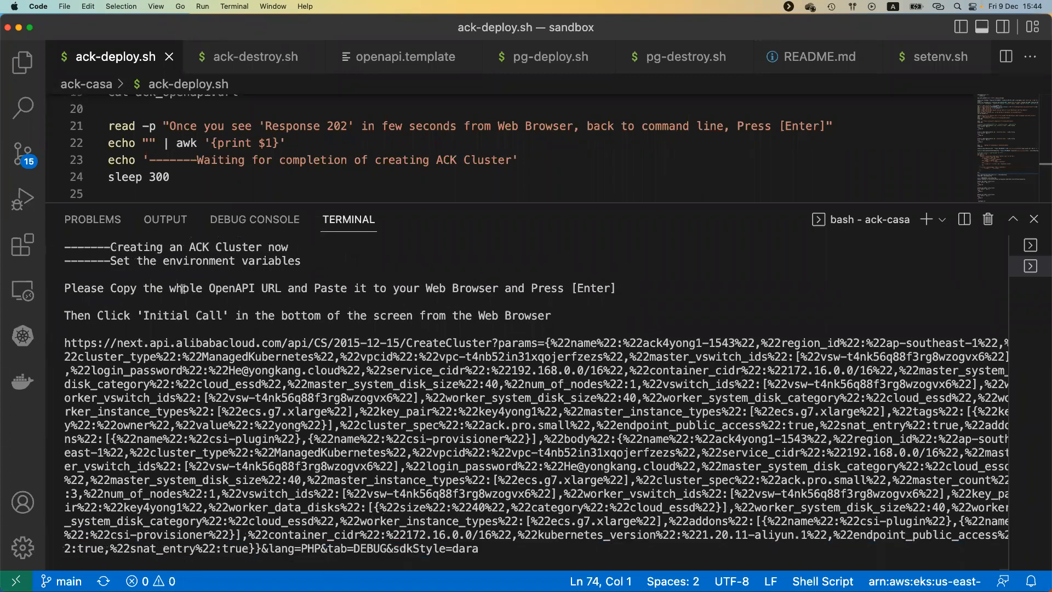
{"action": "mouse_move", "coordinate": [456, 288]}
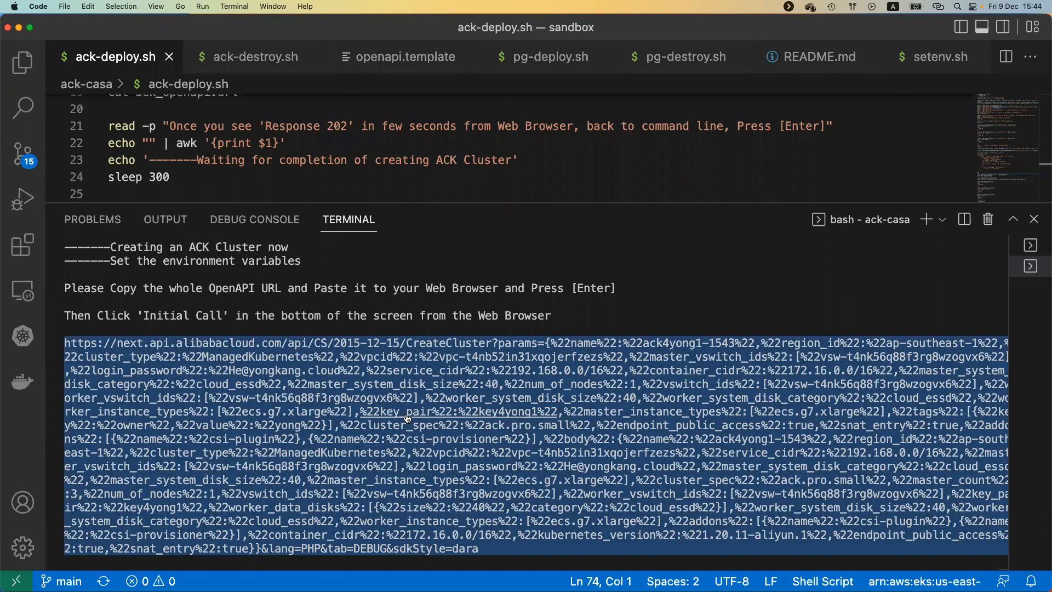
{"action": "mouse_move", "coordinate": [404, 413]}
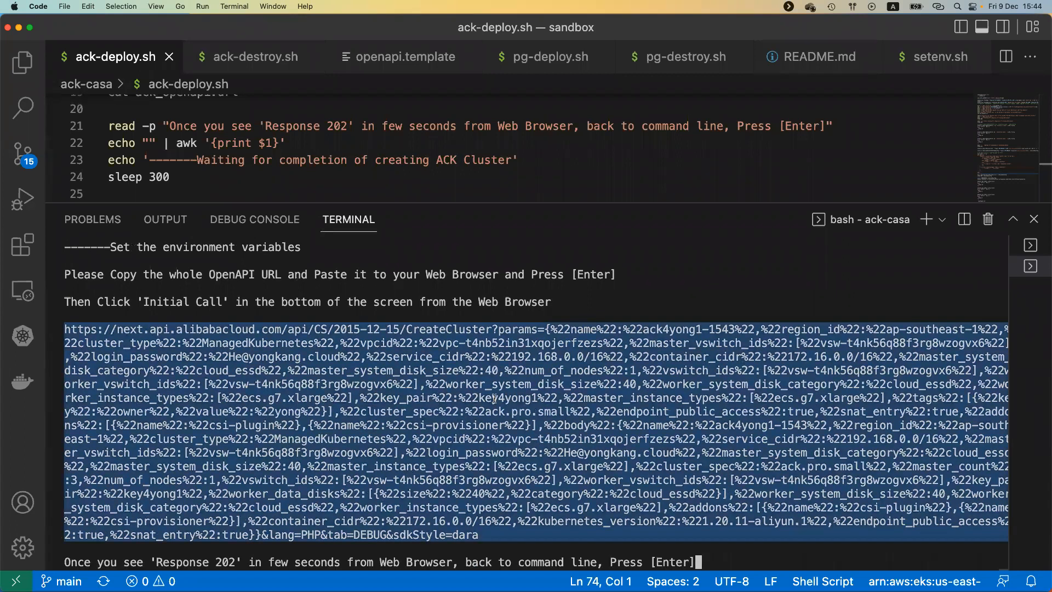
{"action": "mouse_move", "coordinate": [718, 386]}
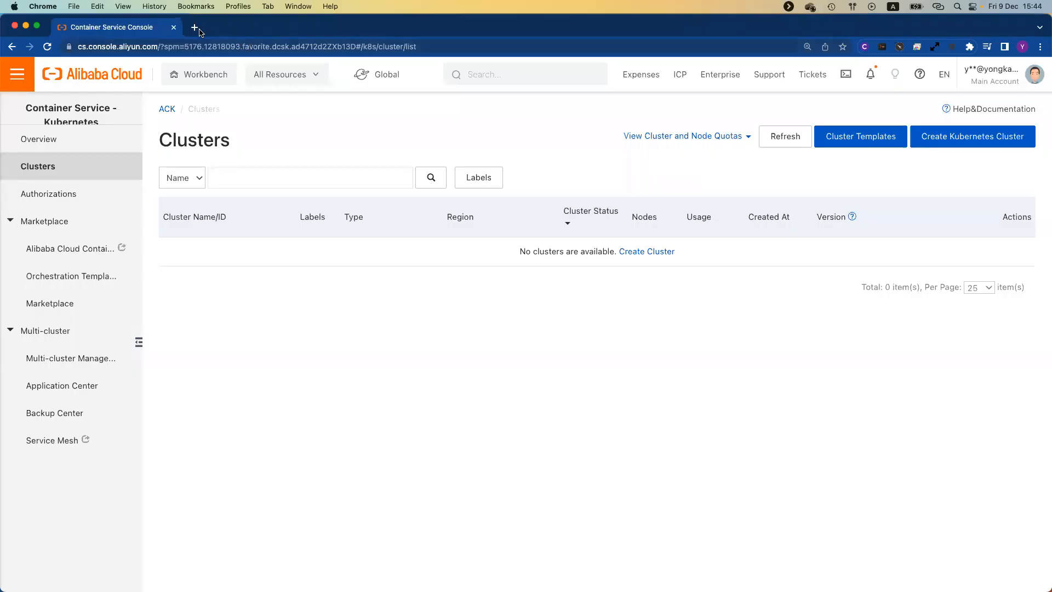
Step: Load the generated CreateCluster URL in a new tab and Call Now to get the 202 response
{"action": "left_click", "coordinate": [202, 27]}
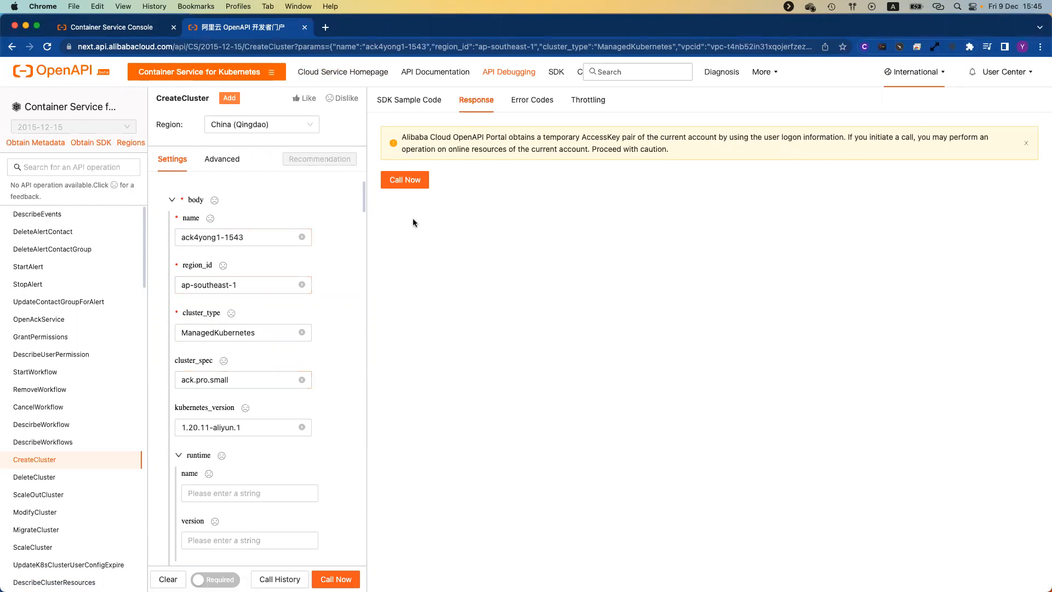
{"action": "mouse_move", "coordinate": [425, 229]}
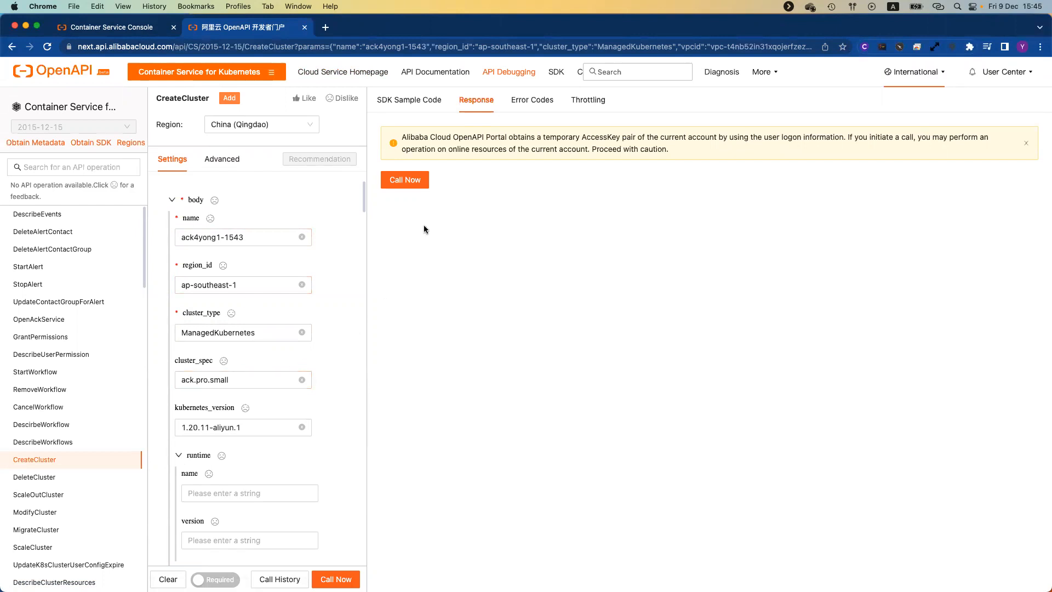
{"action": "mouse_move", "coordinate": [414, 210]}
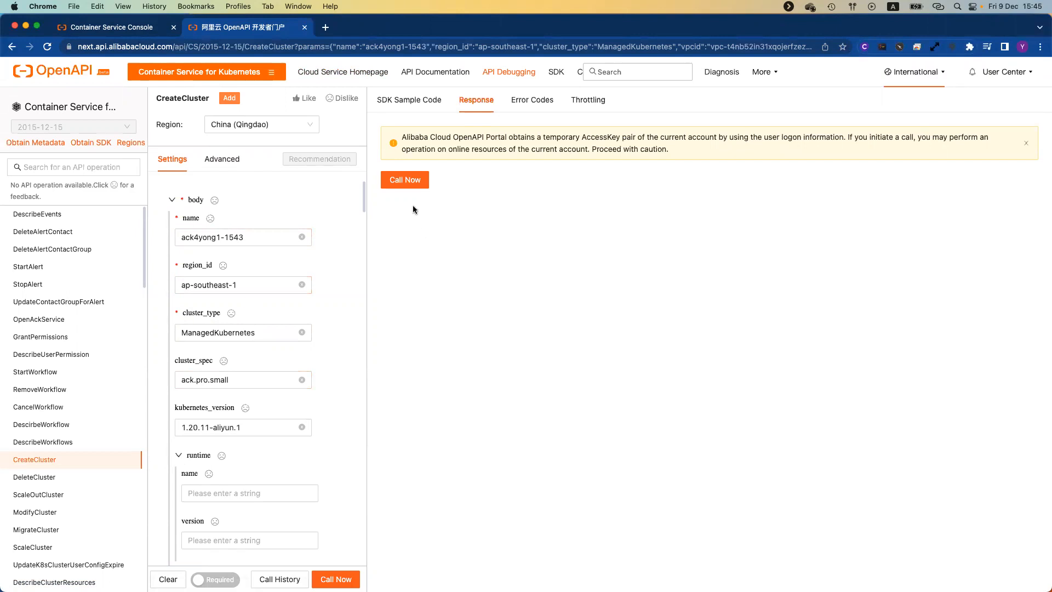
{"action": "mouse_move", "coordinate": [405, 186]}
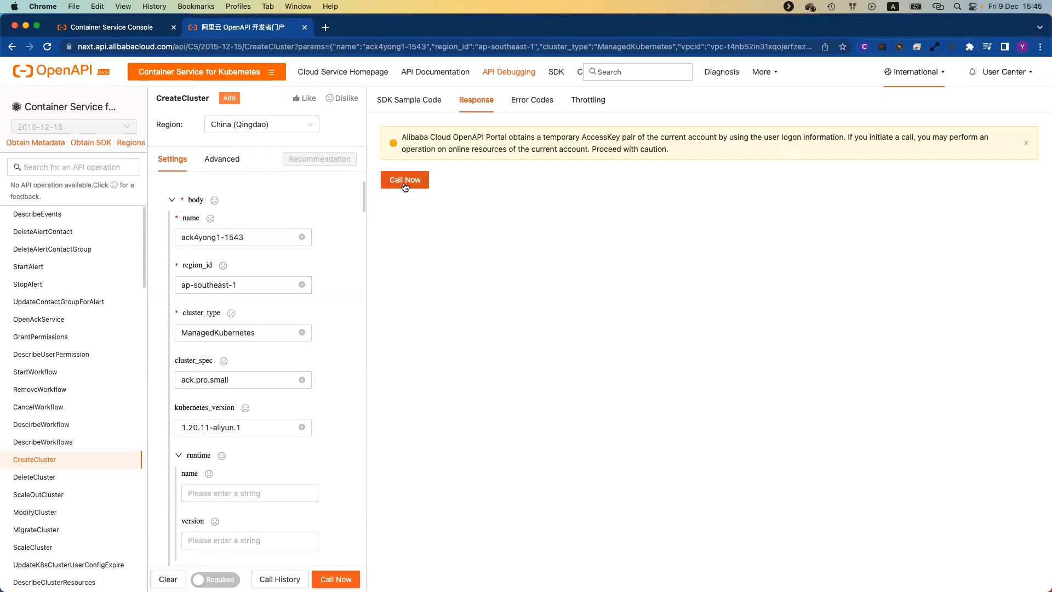
{"action": "left_click", "coordinate": [404, 180]}
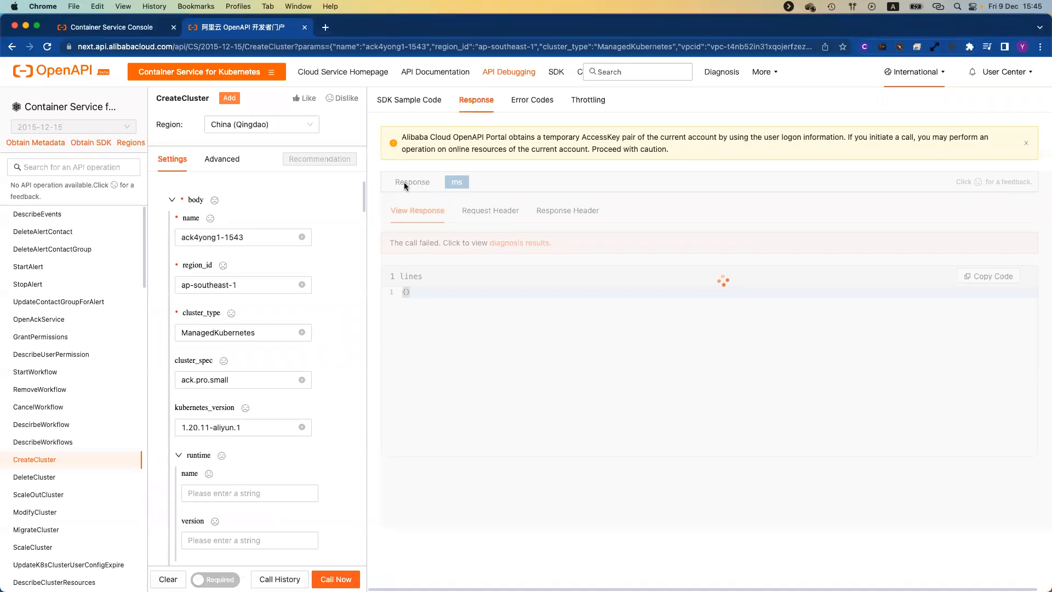
{"action": "left_click", "coordinate": [336, 579]}
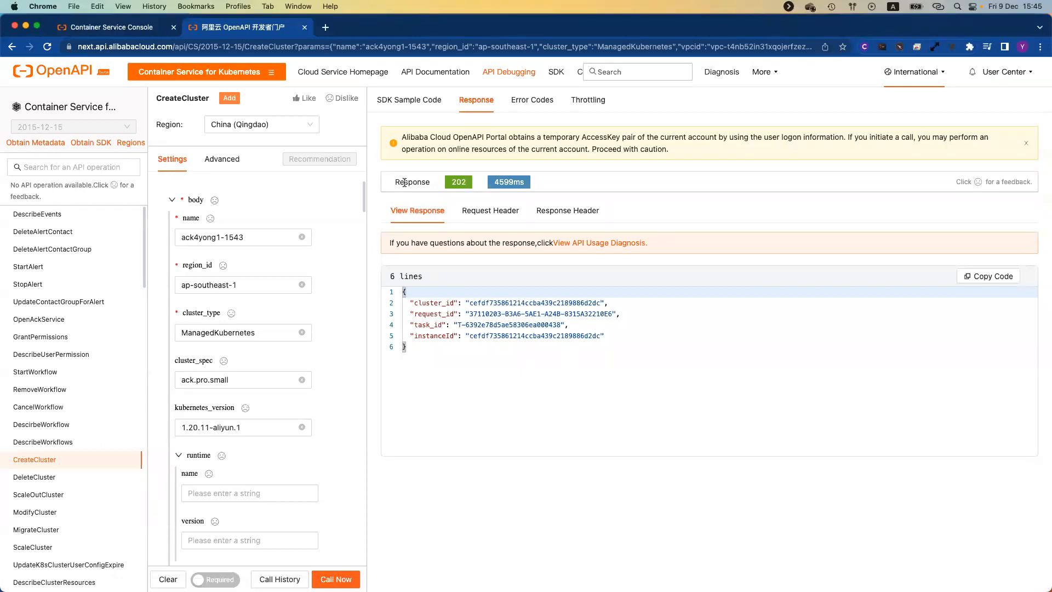
{"action": "mouse_move", "coordinate": [447, 186]}
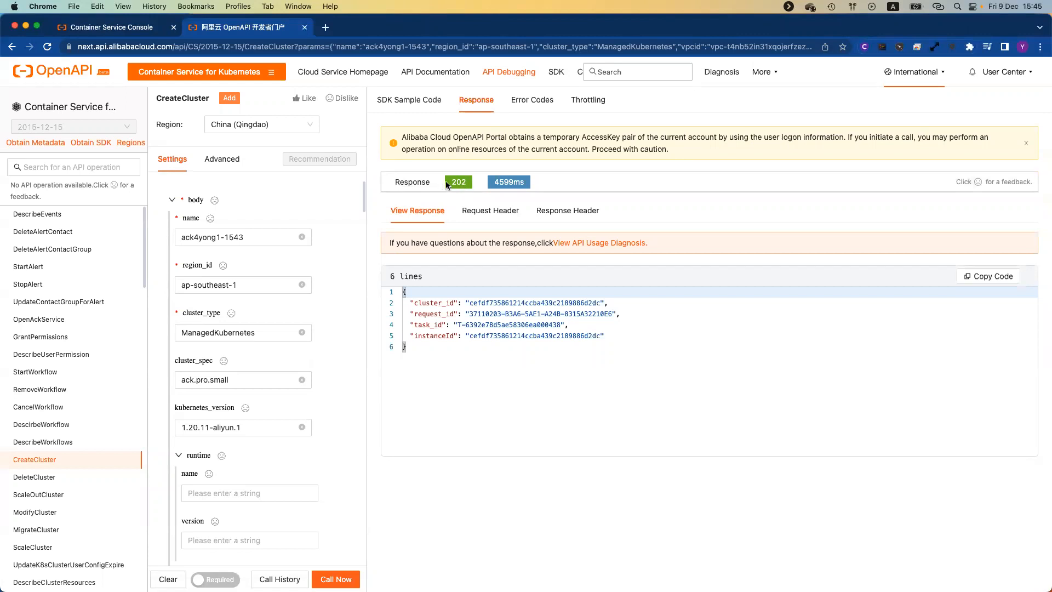
{"action": "mouse_move", "coordinate": [618, 267]}
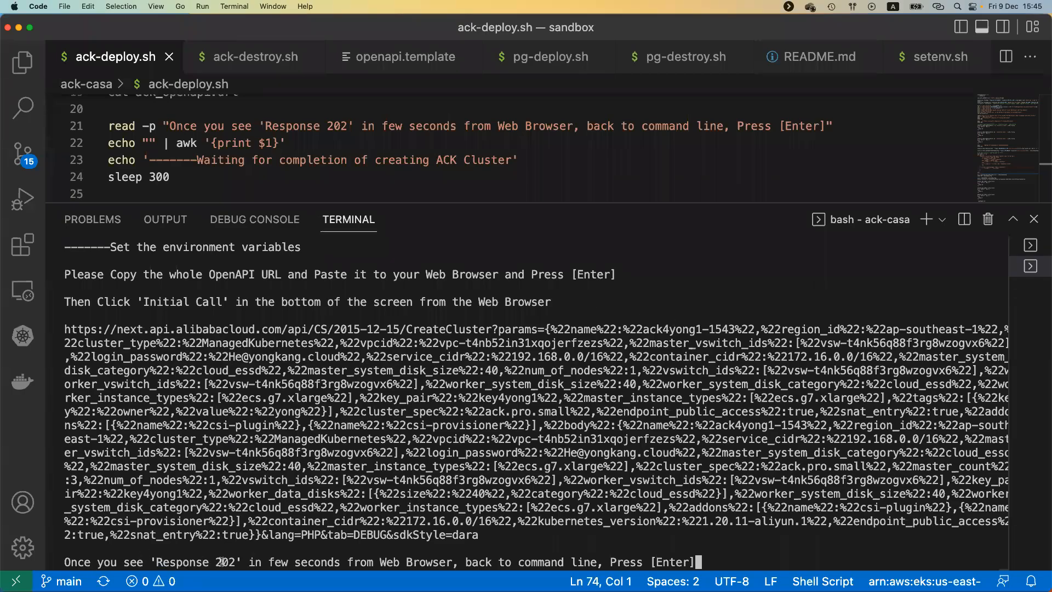
{"action": "mouse_move", "coordinate": [484, 561]}
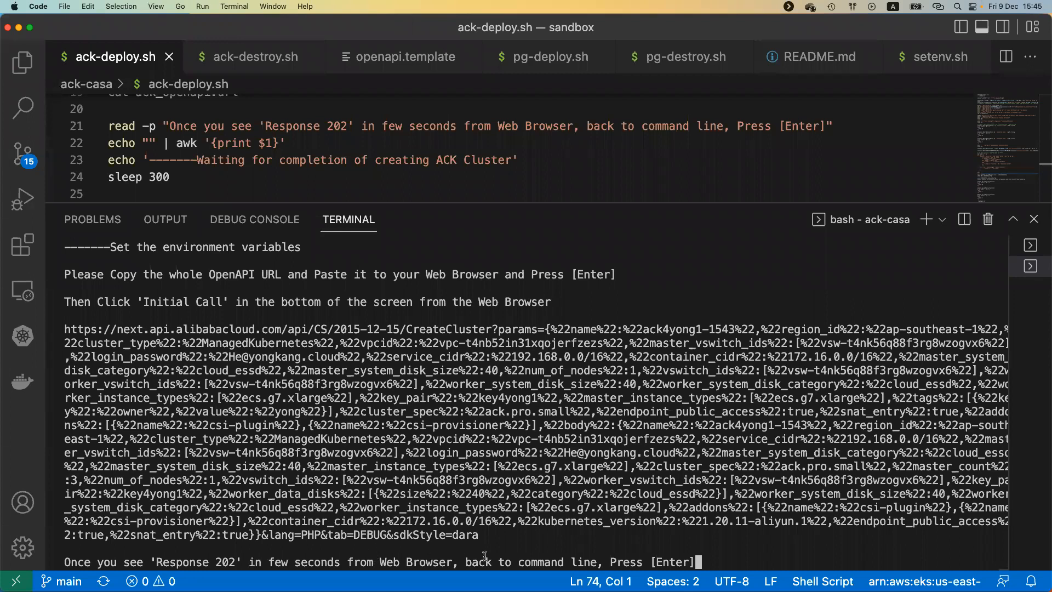
{"action": "mouse_move", "coordinate": [735, 560]}
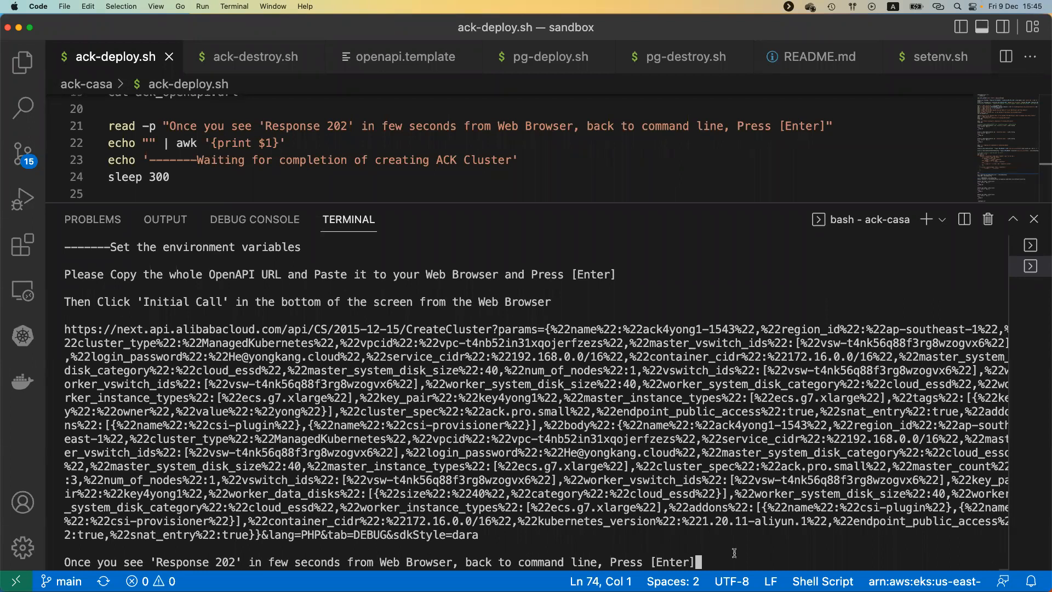
Step: Confirm the Response 202 prompt so the script continues creating ack4yong1-1543
{"action": "key", "text": "Enter"}
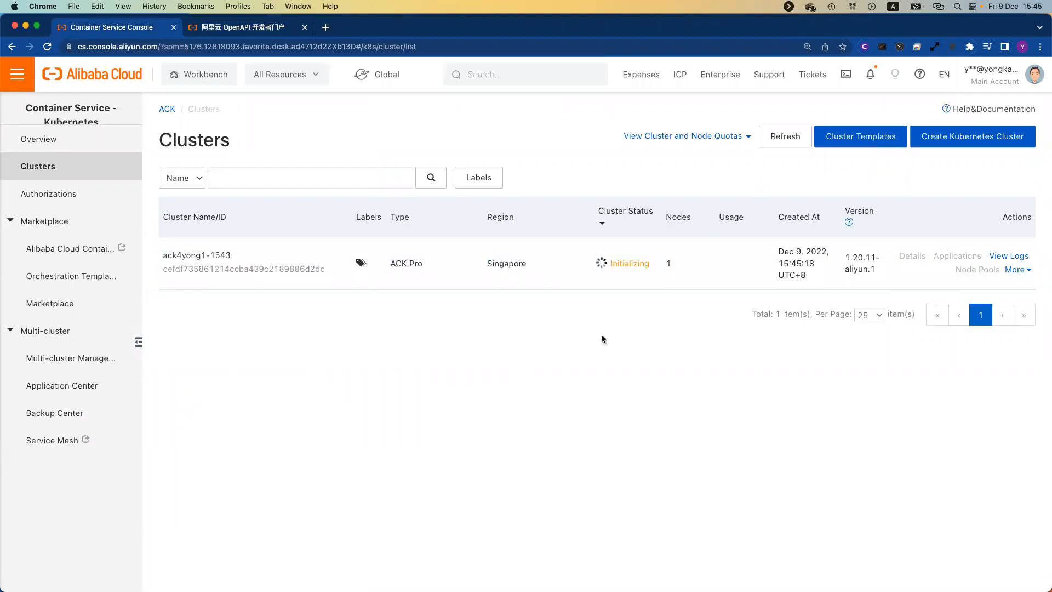
{"action": "mouse_move", "coordinate": [607, 342]}
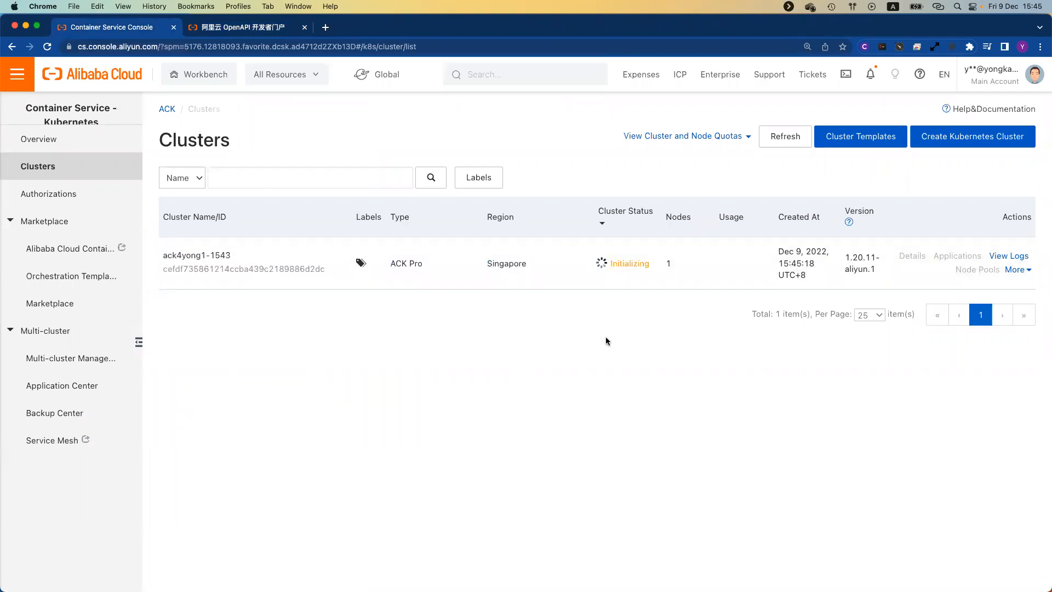
{"action": "mouse_move", "coordinate": [573, 360]}
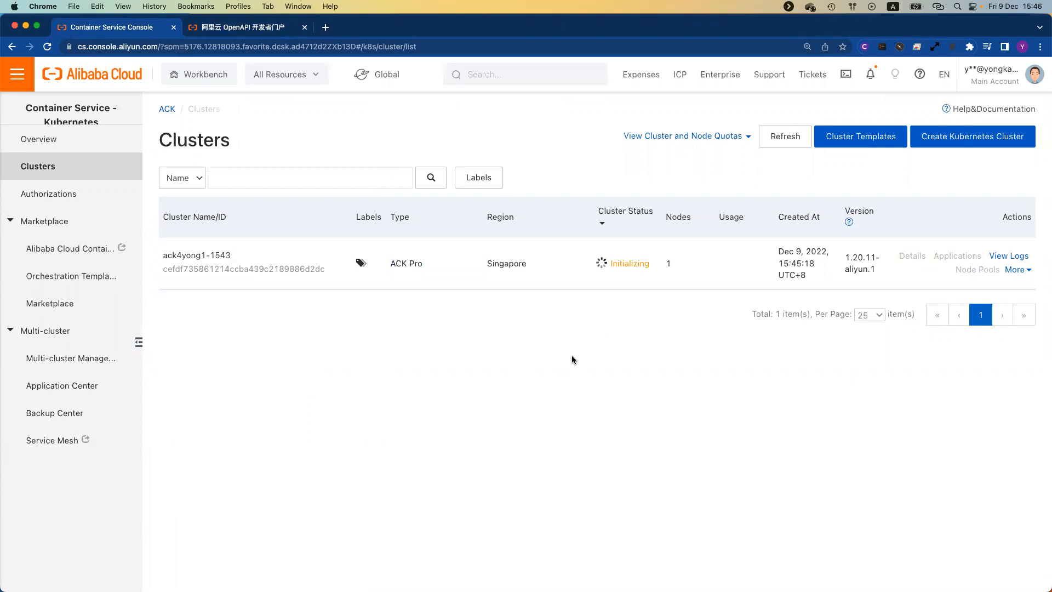
{"action": "mouse_move", "coordinate": [579, 351]}
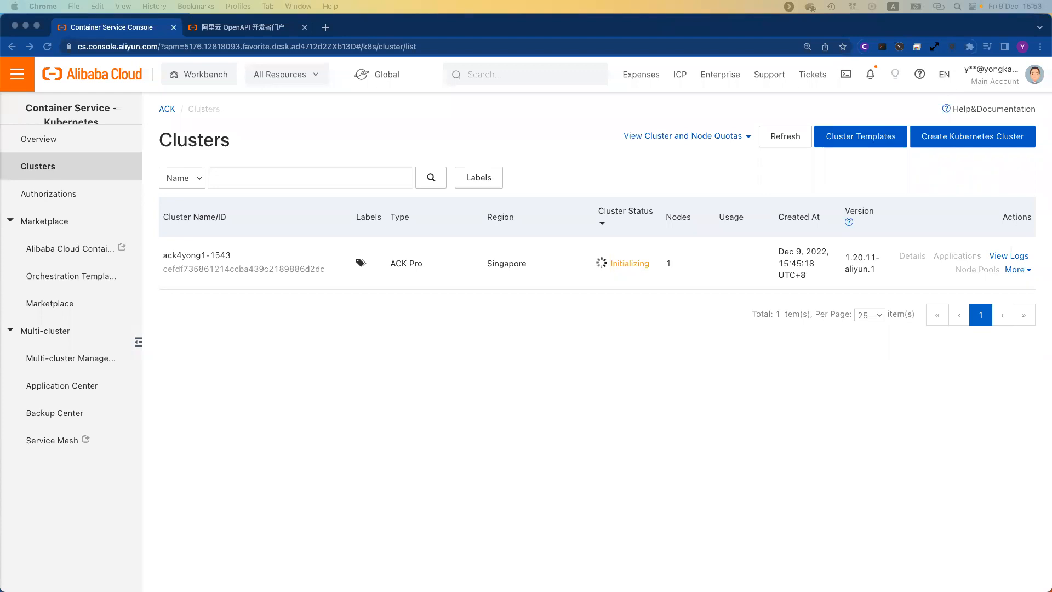
{"action": "mouse_move", "coordinate": [496, 432]}
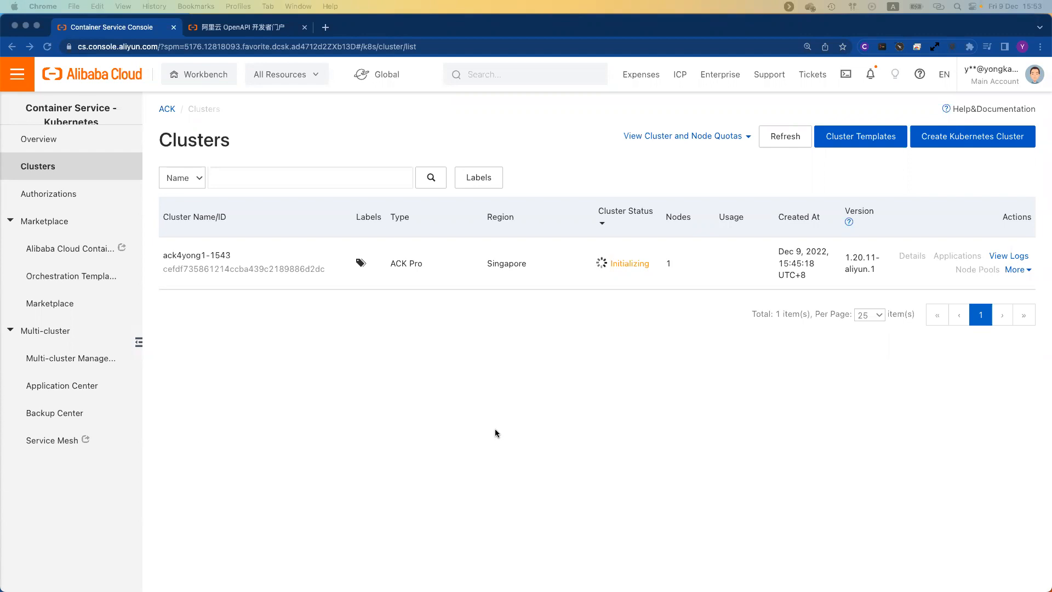
{"action": "mouse_move", "coordinate": [462, 426]}
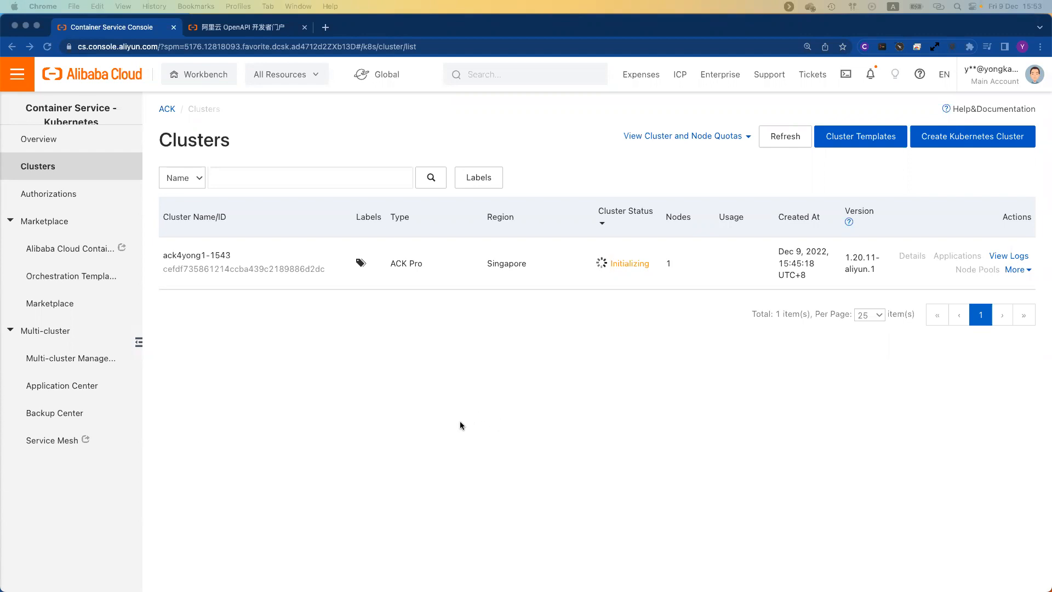
{"action": "mouse_move", "coordinate": [181, 289]}
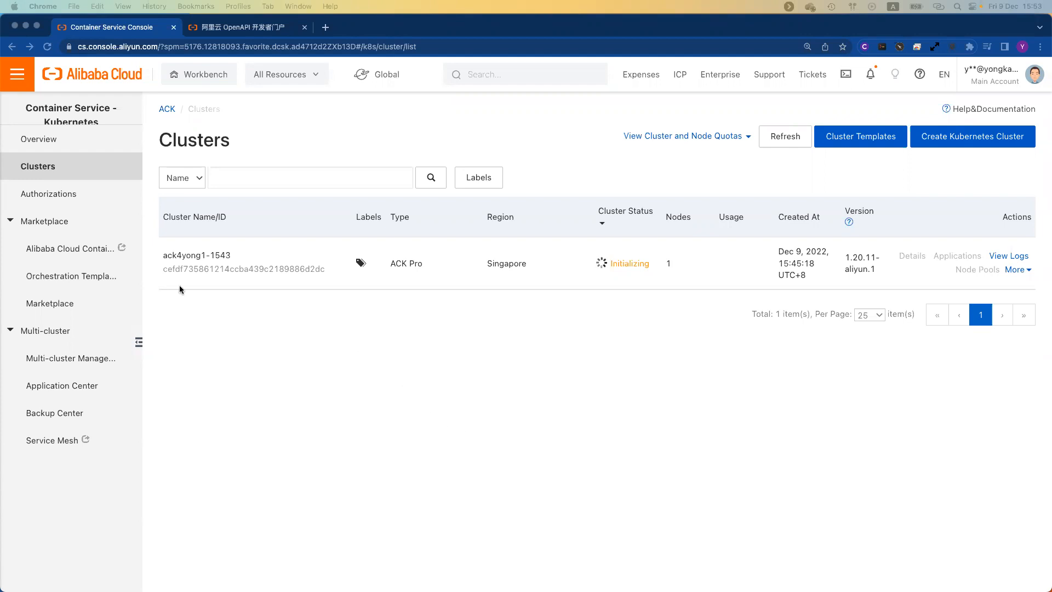
{"action": "mouse_move", "coordinate": [249, 274]}
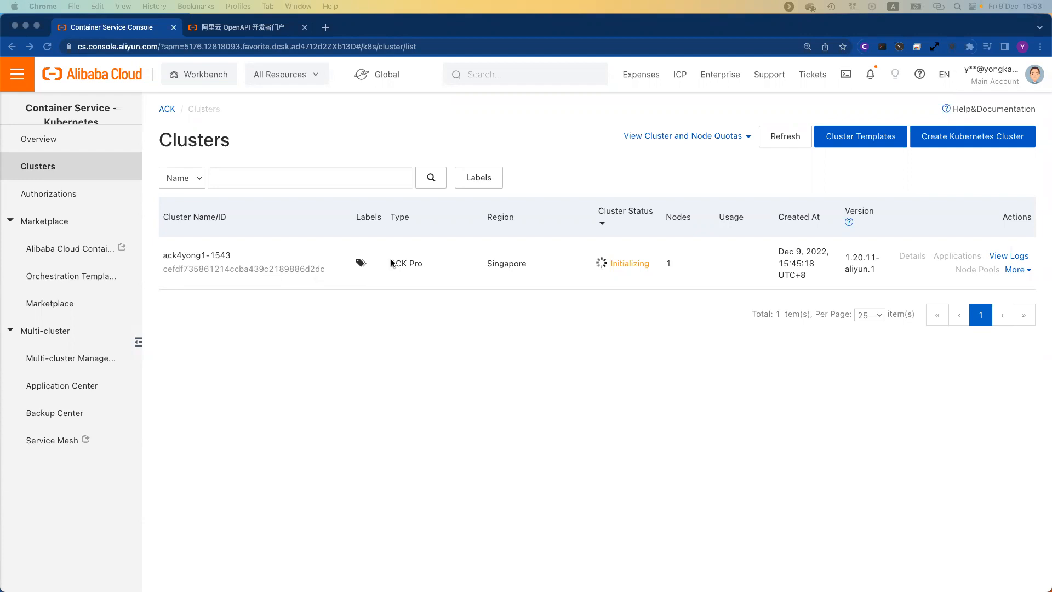
{"action": "mouse_move", "coordinate": [419, 275]}
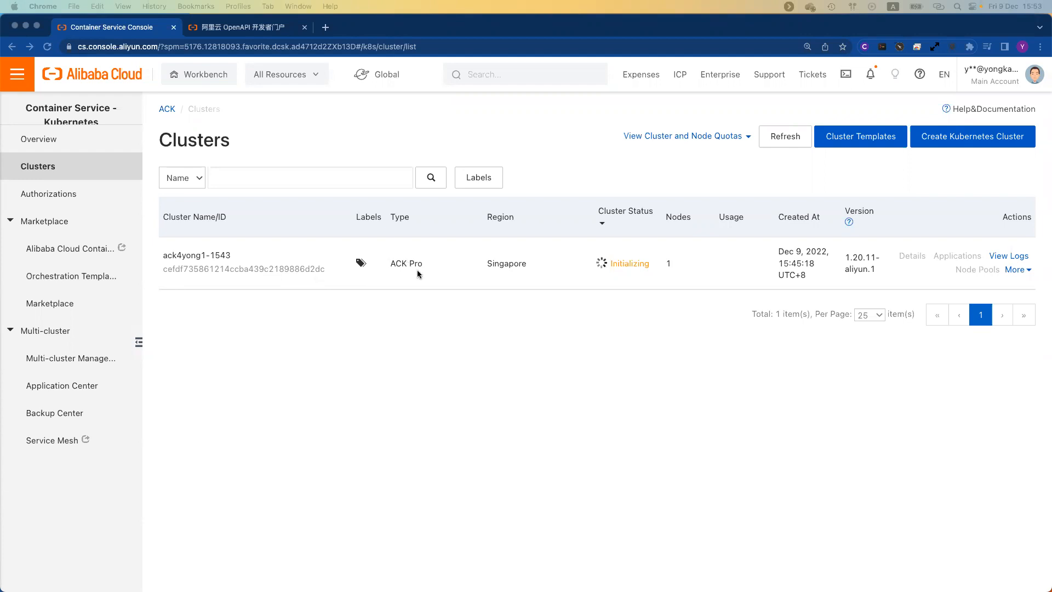
{"action": "mouse_move", "coordinate": [511, 301]}
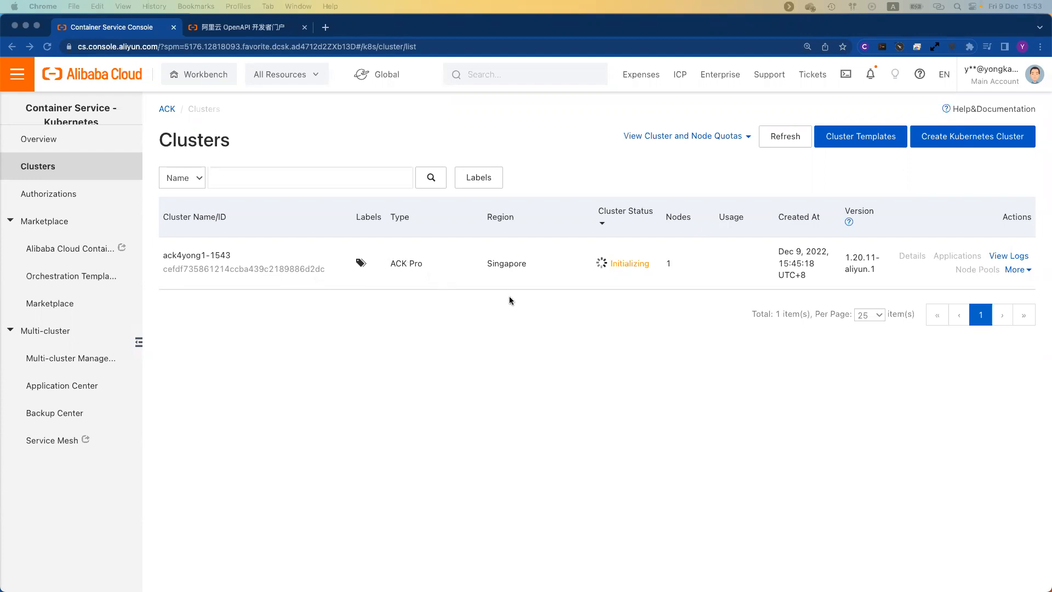
{"action": "mouse_move", "coordinate": [486, 266]}
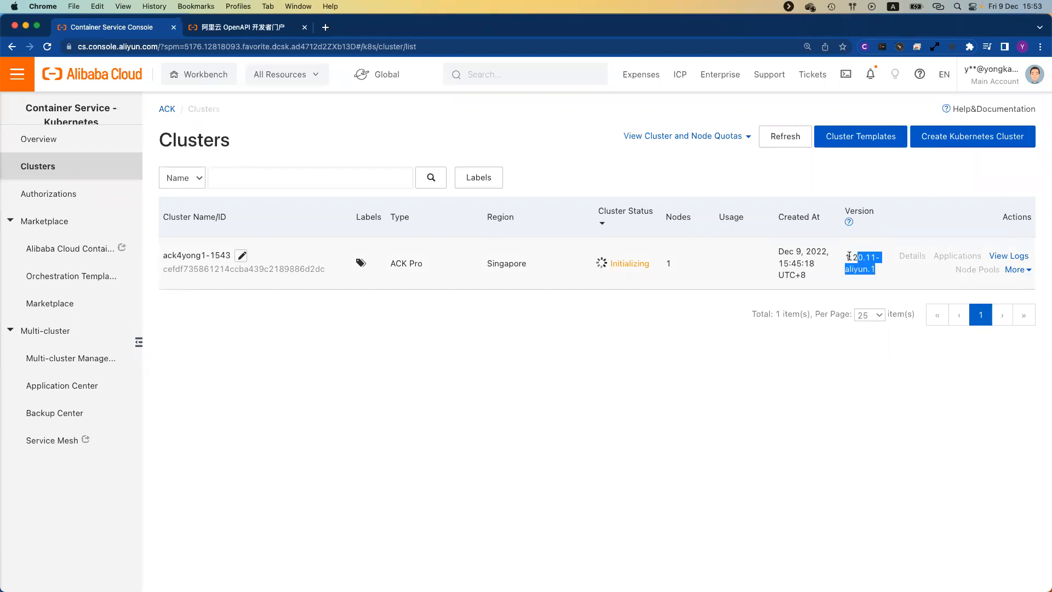
{"action": "left_click", "coordinate": [864, 289]}
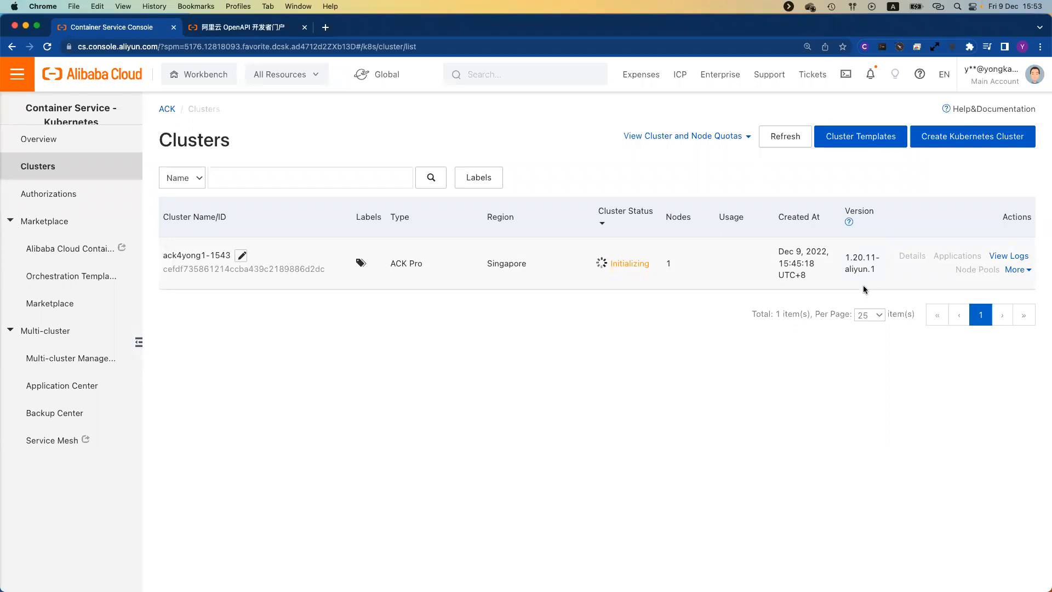
{"action": "mouse_move", "coordinate": [1011, 264]}
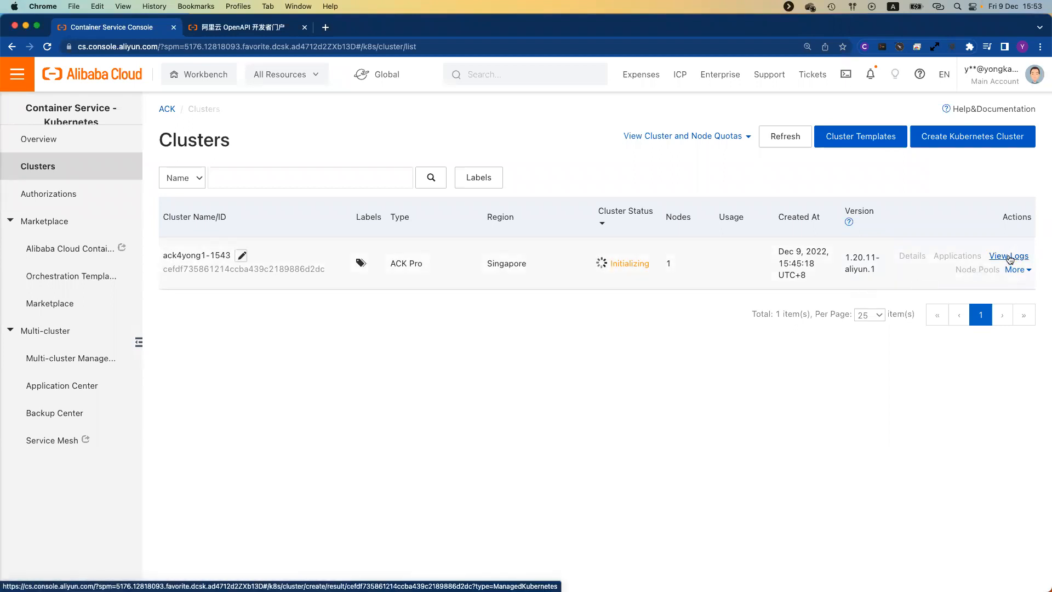
Step: View the creation logs of ack4yong1-1543 showing its addons being installed
{"action": "left_click", "coordinate": [1008, 255]}
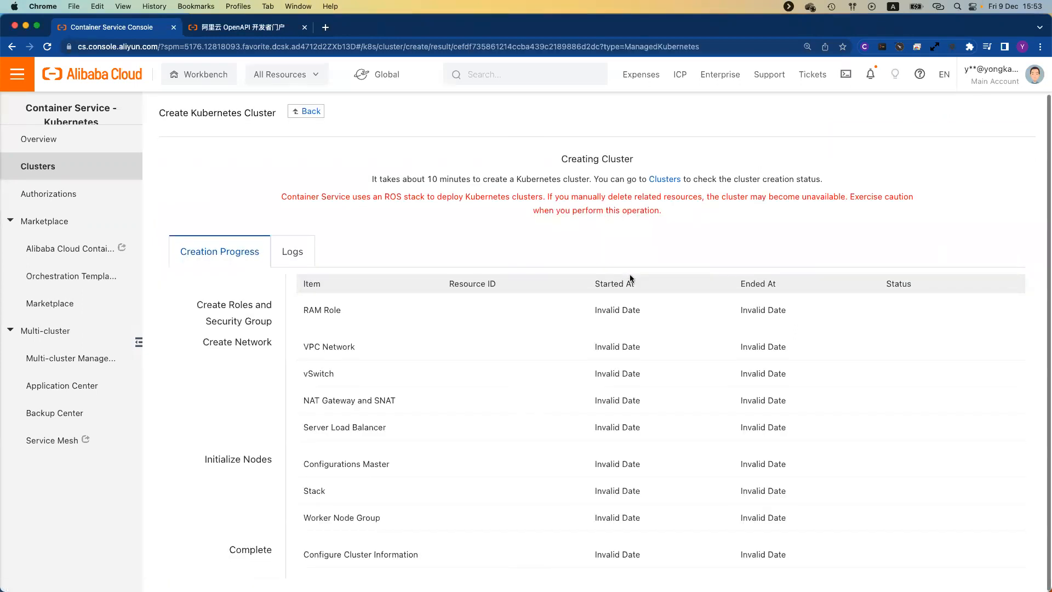
{"action": "mouse_move", "coordinate": [646, 370]}
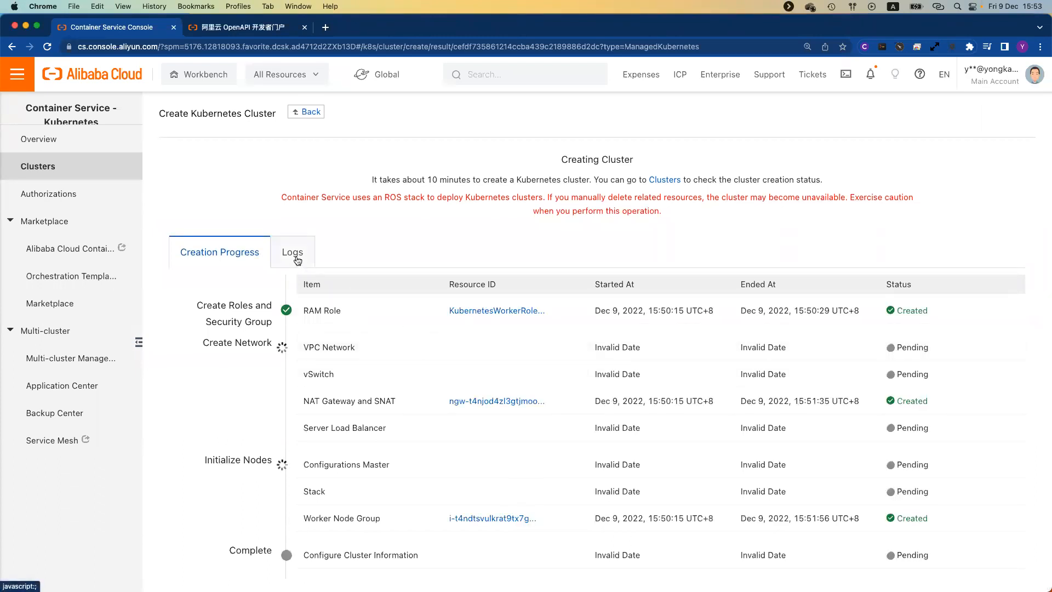
{"action": "left_click", "coordinate": [293, 252]}
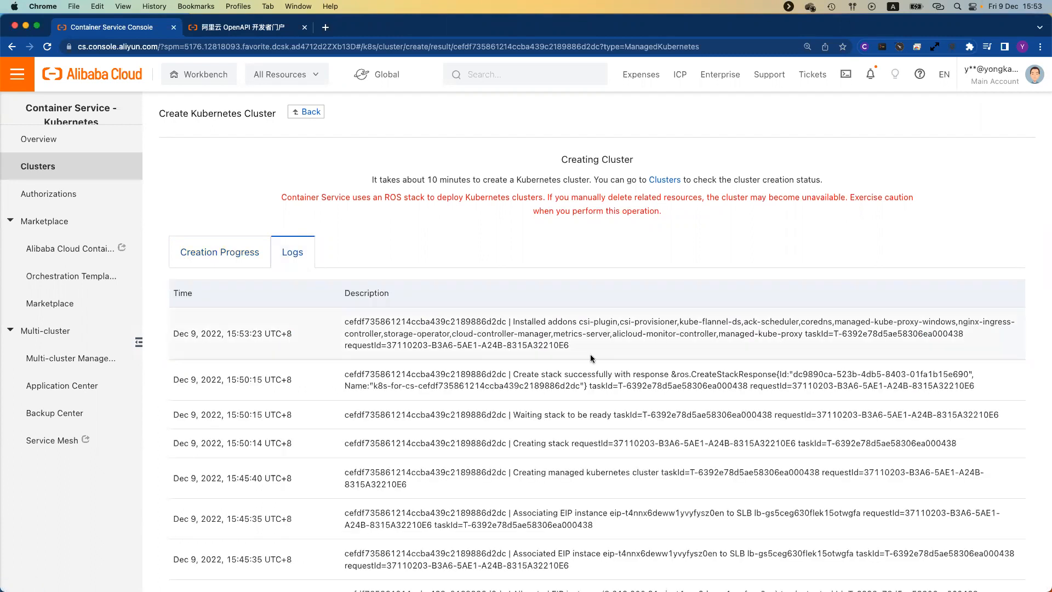
{"action": "scroll", "scroll_direction": "down", "scroll_amount": 3}
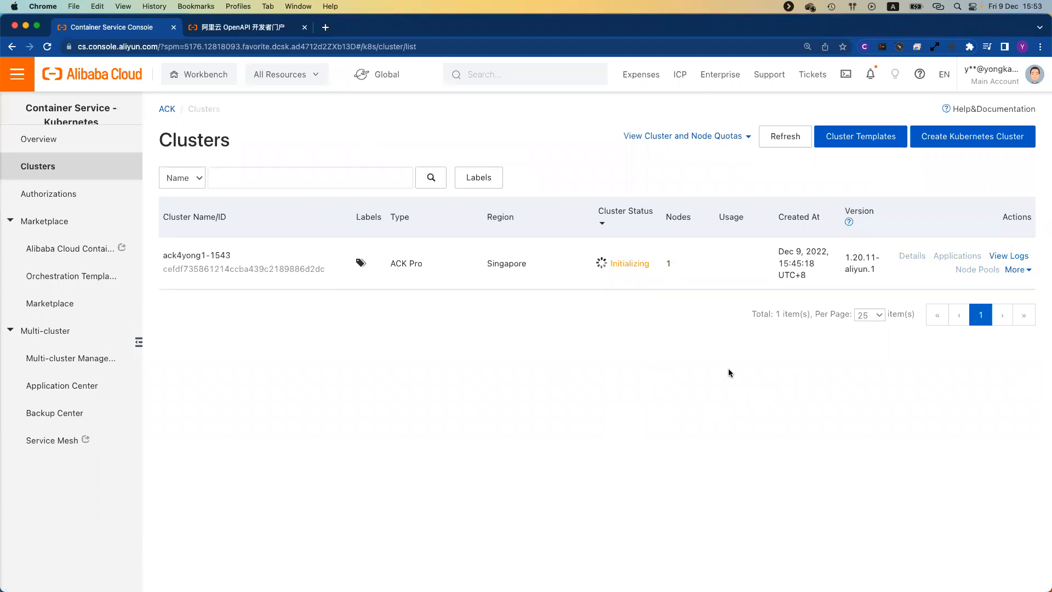
{"action": "mouse_move", "coordinate": [562, 373]}
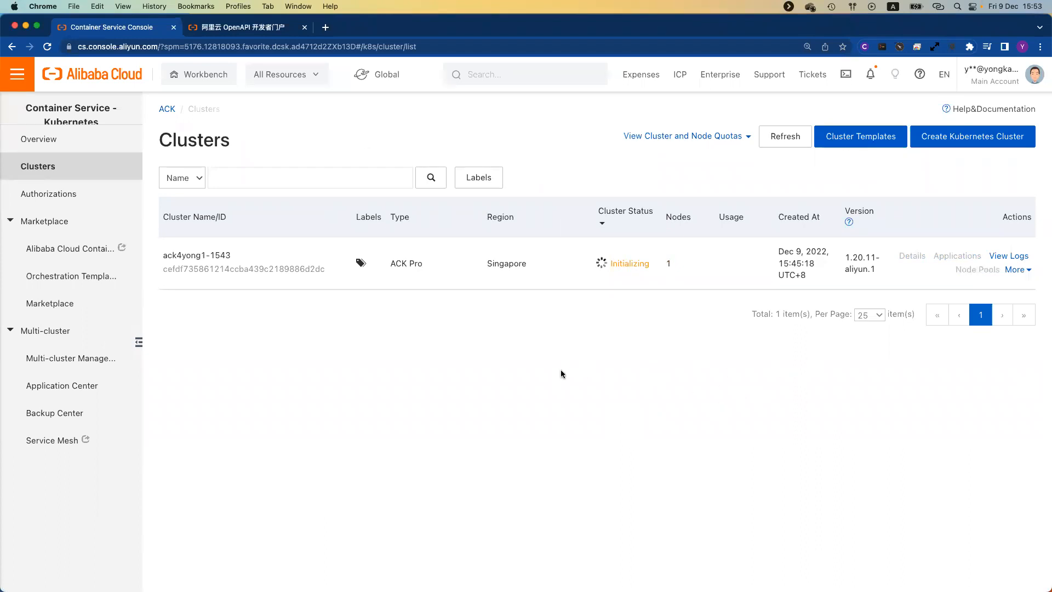
{"action": "mouse_move", "coordinate": [588, 371]}
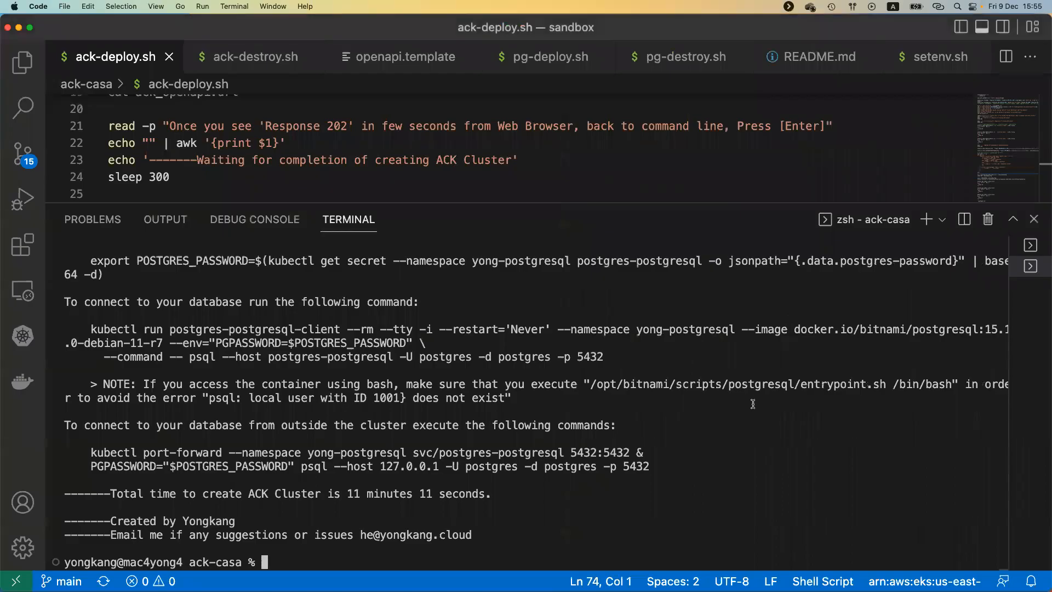
{"action": "mouse_move", "coordinate": [336, 493]}
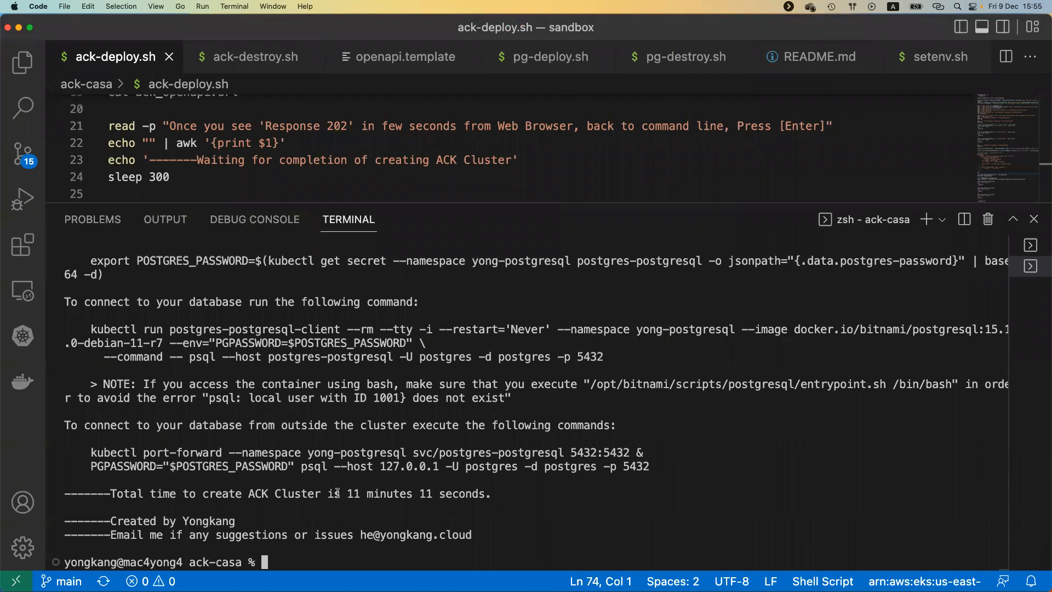
{"action": "triple_click", "coordinate": [308, 494]}
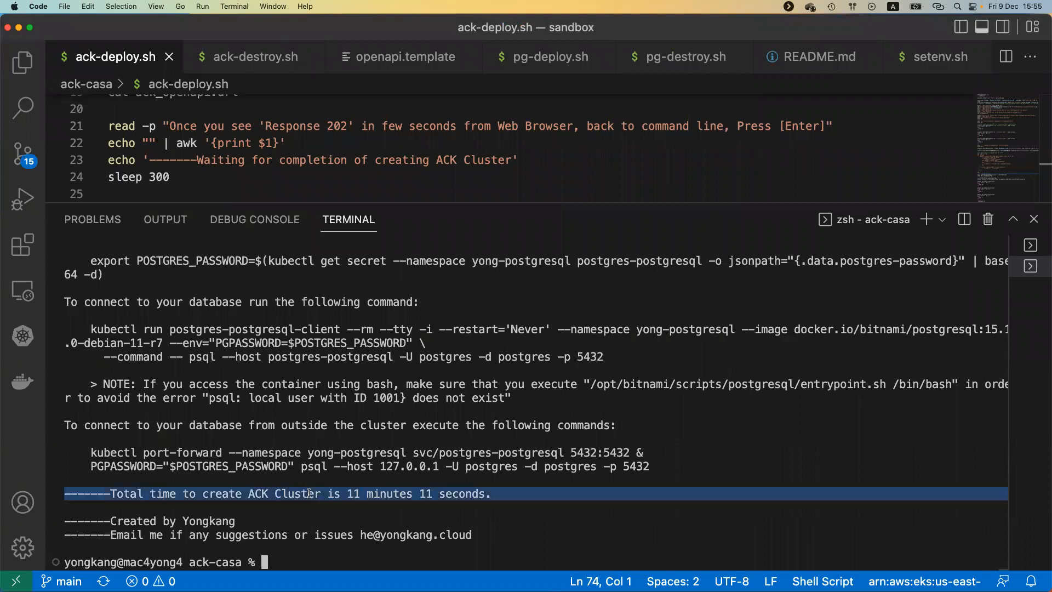
{"action": "mouse_move", "coordinate": [564, 510]}
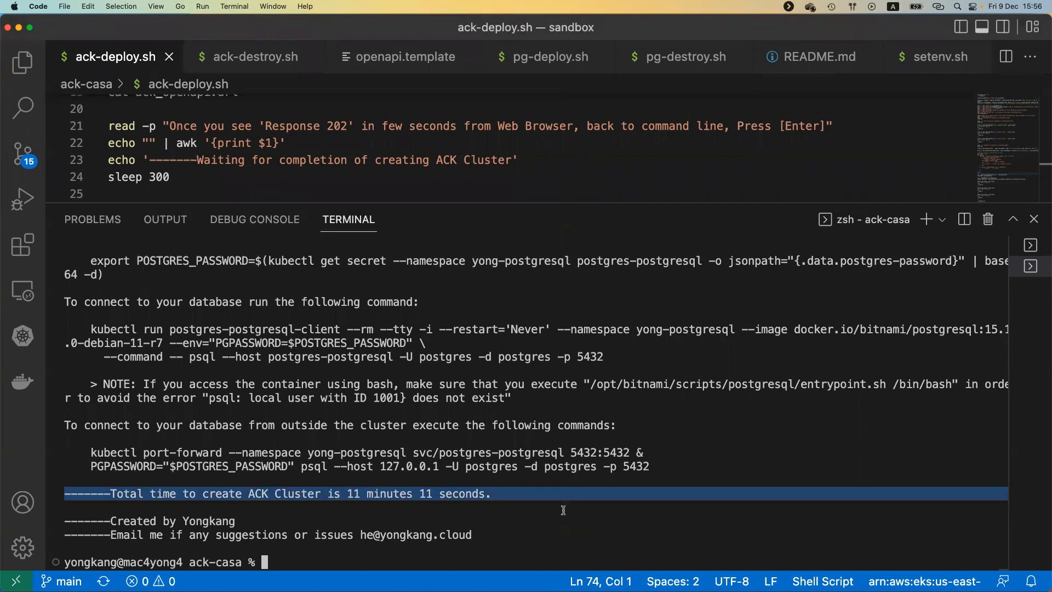
{"action": "mouse_move", "coordinate": [383, 534]}
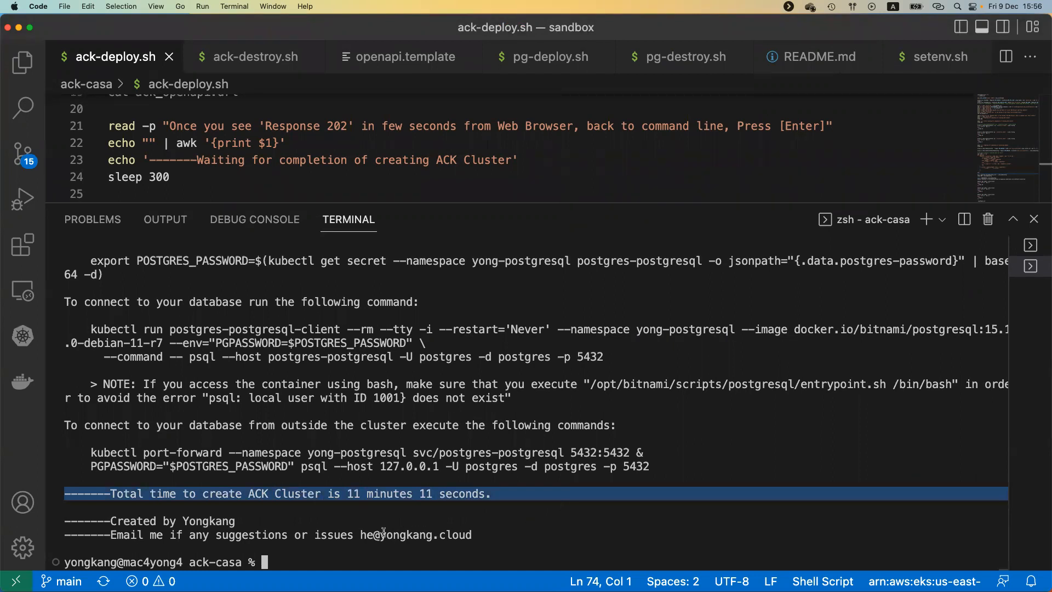
{"action": "double_click", "coordinate": [413, 535]}
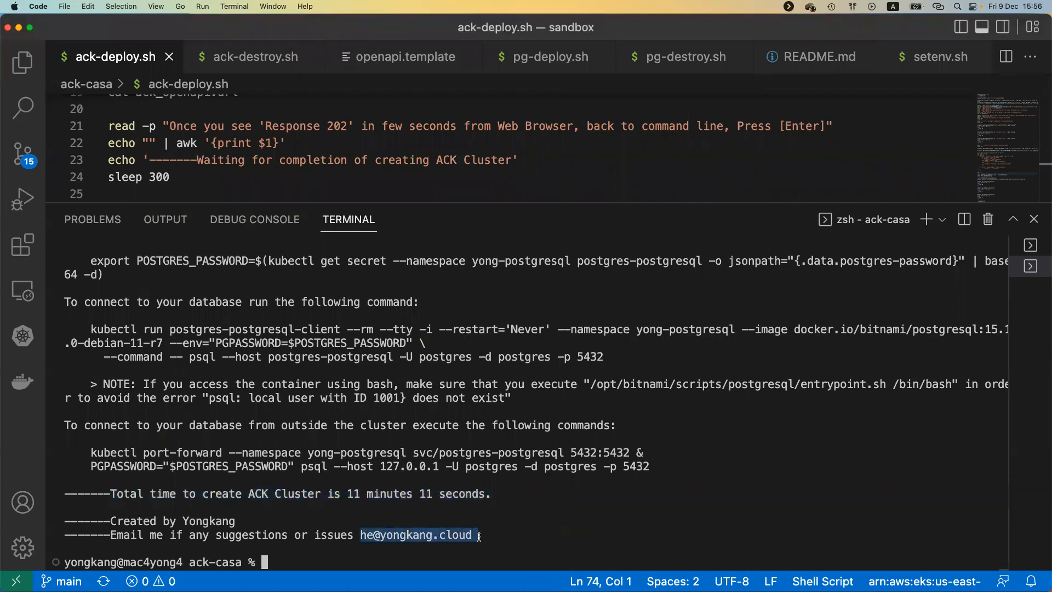
{"action": "left_click", "coordinate": [654, 488]}
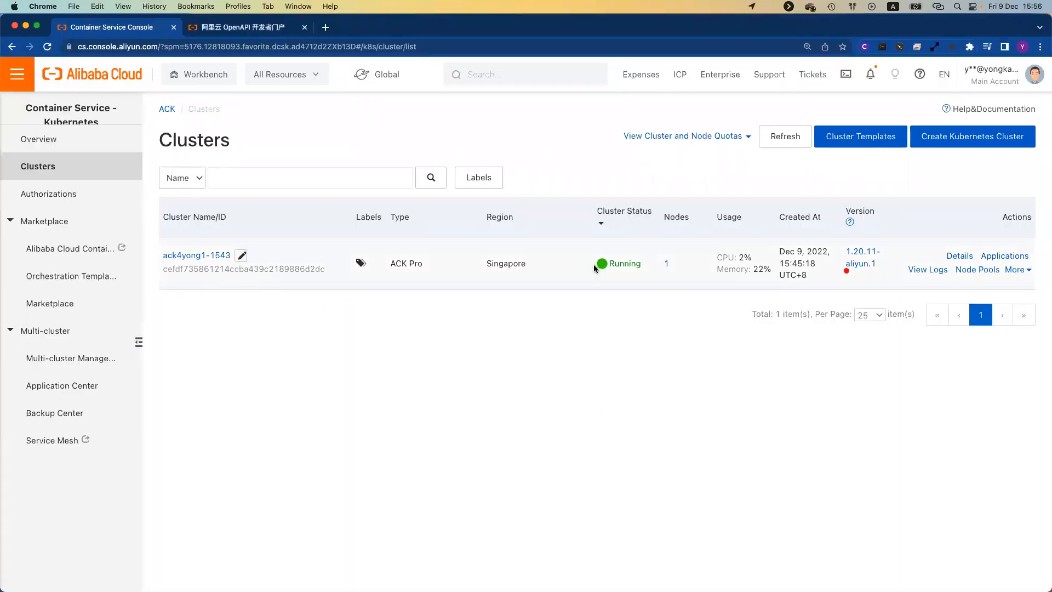
{"action": "mouse_move", "coordinate": [648, 275]}
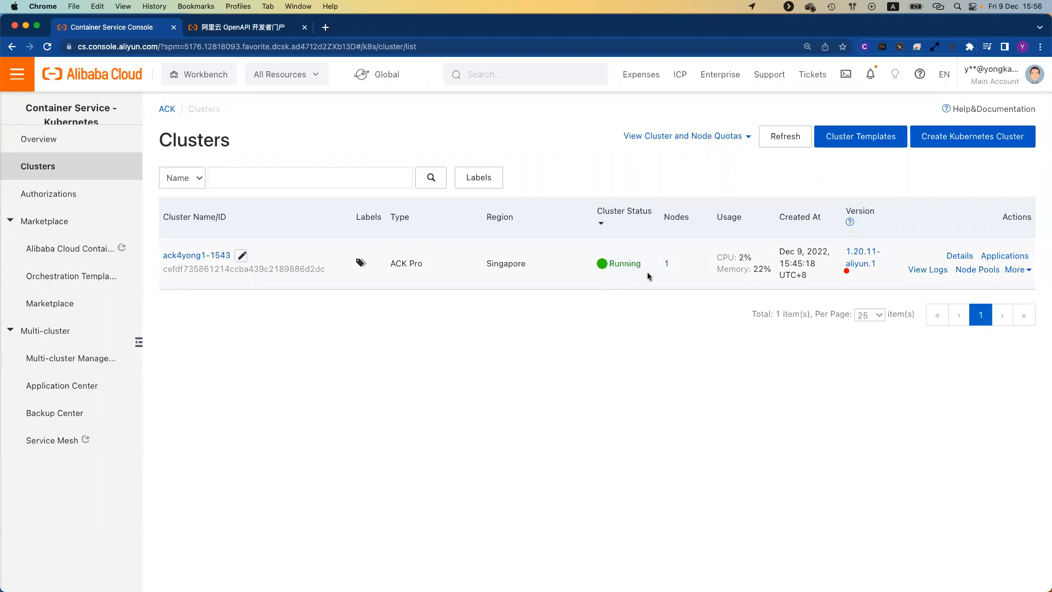
{"action": "mouse_move", "coordinate": [668, 267]}
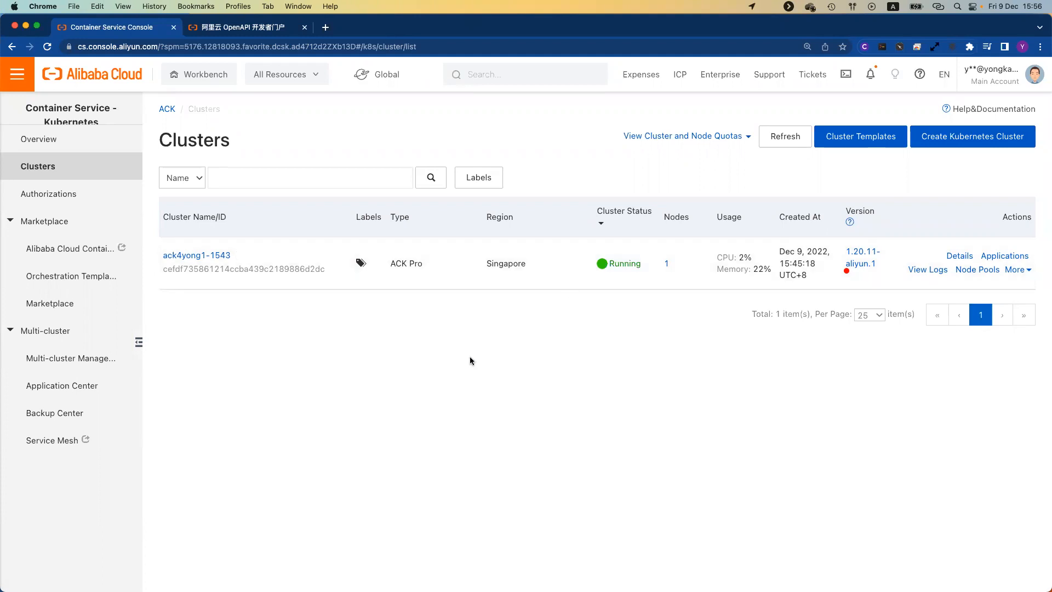
{"action": "mouse_move", "coordinate": [196, 259]}
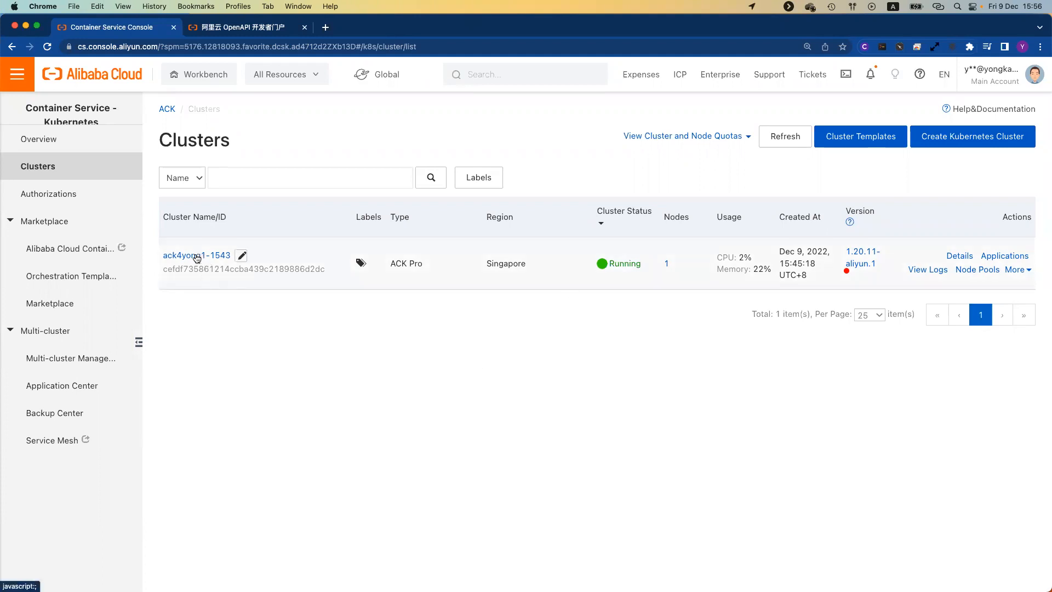
Step: In cluster ack4yong1-1543, list Pods in namespace yong-postgresql showing postgres-postgresql-0 Running
{"action": "left_click", "coordinate": [196, 255]}
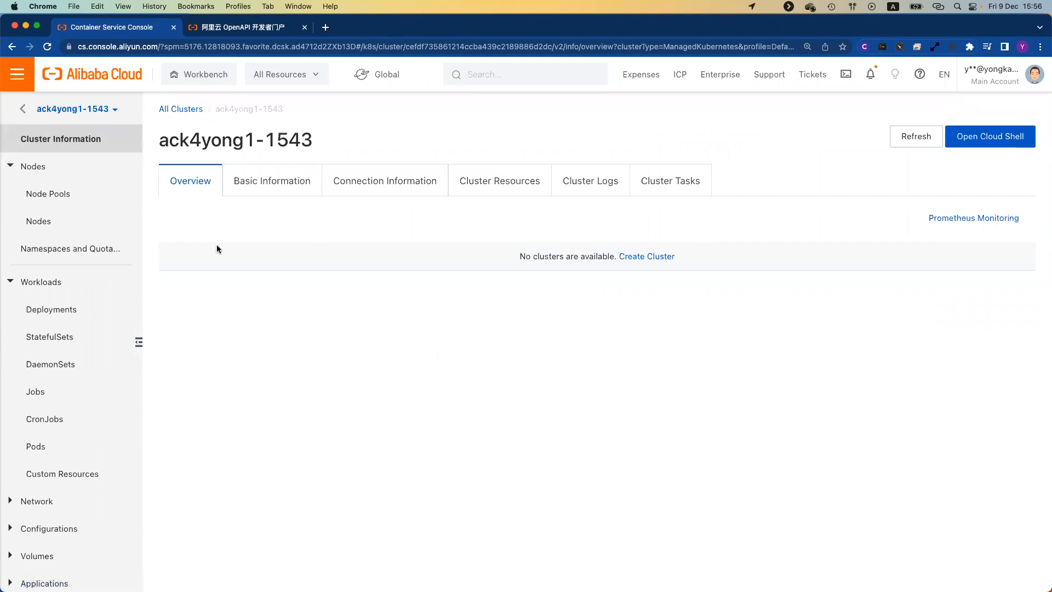
{"action": "mouse_move", "coordinate": [240, 237]}
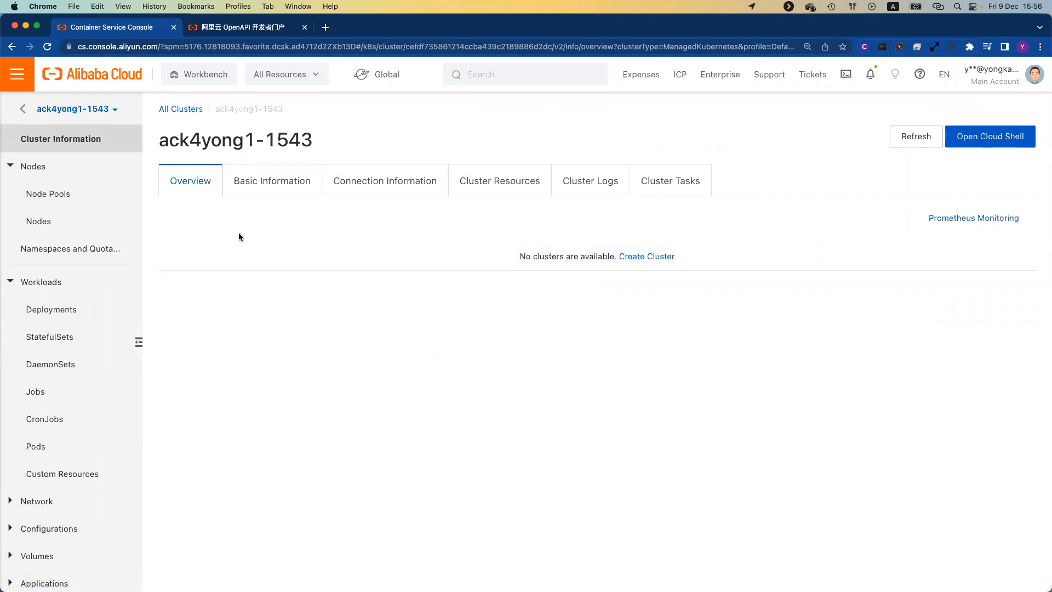
{"action": "mouse_move", "coordinate": [991, 157]}
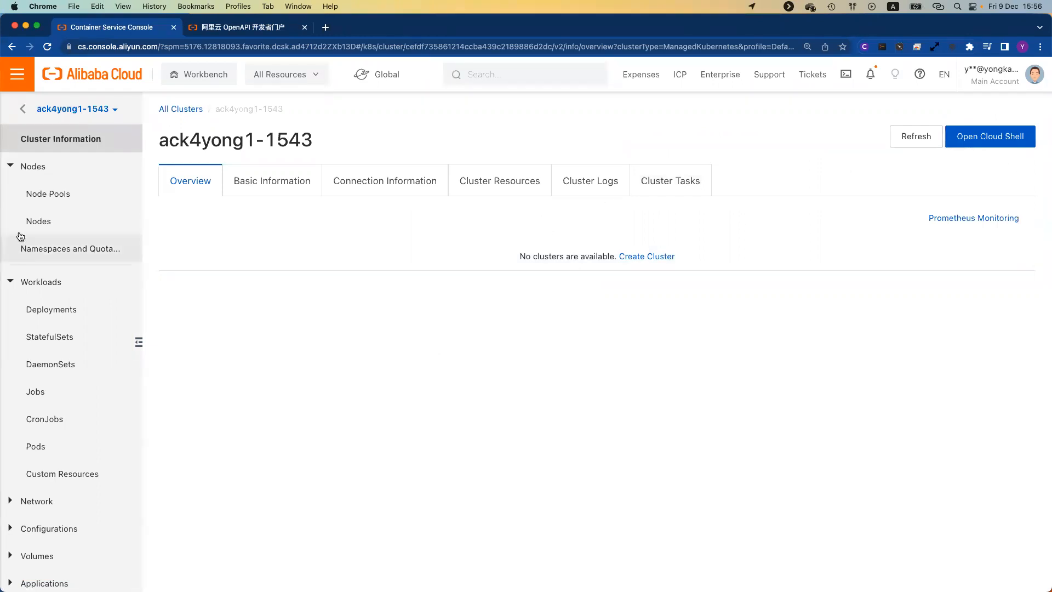
{"action": "left_click", "coordinate": [38, 221]}
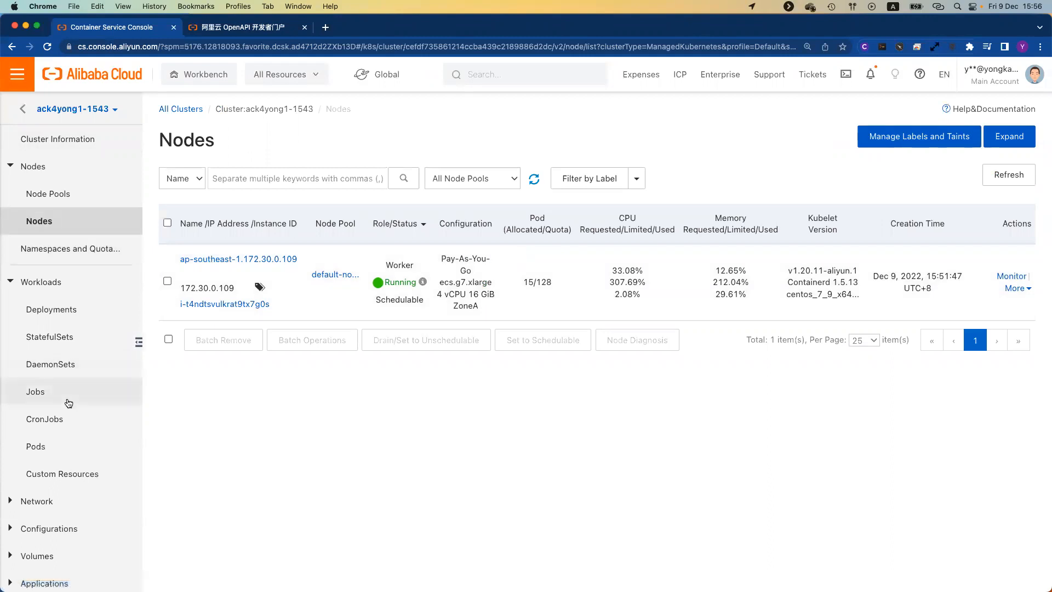
{"action": "left_click", "coordinate": [36, 446]}
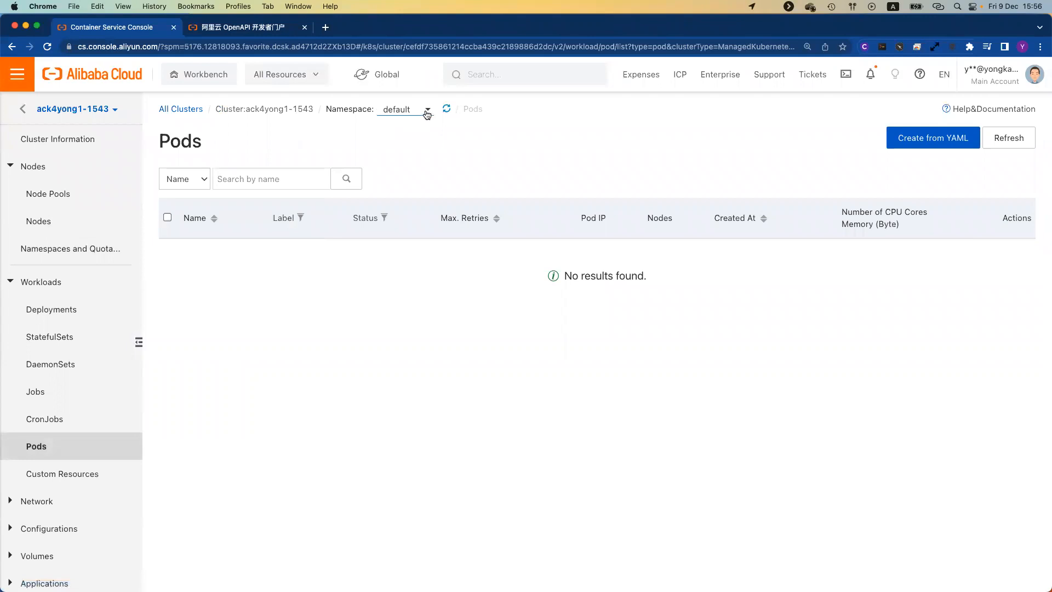
{"action": "left_click", "coordinate": [427, 109]}
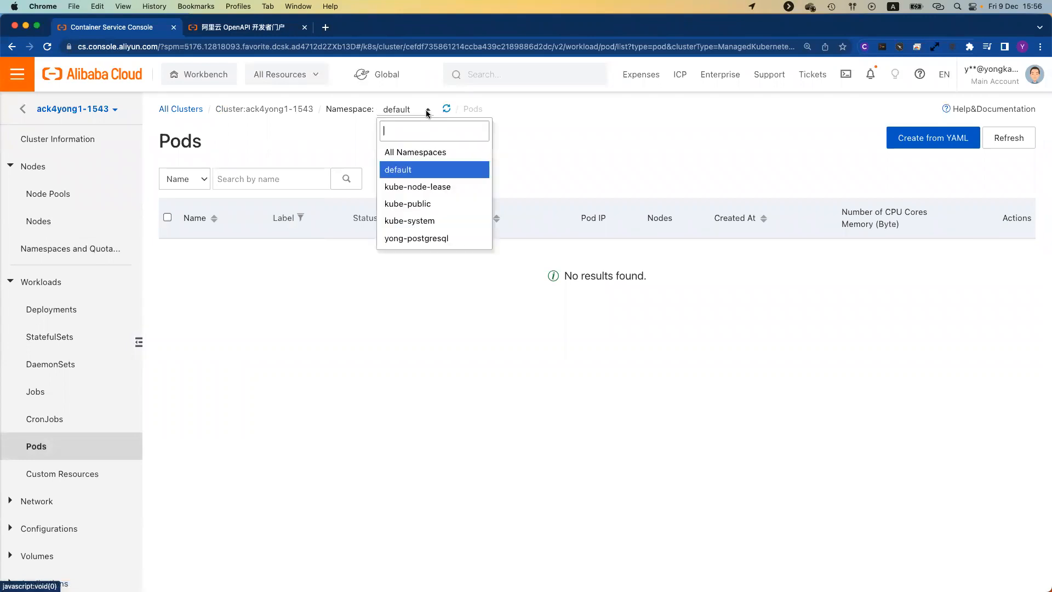
{"action": "mouse_move", "coordinate": [429, 242]}
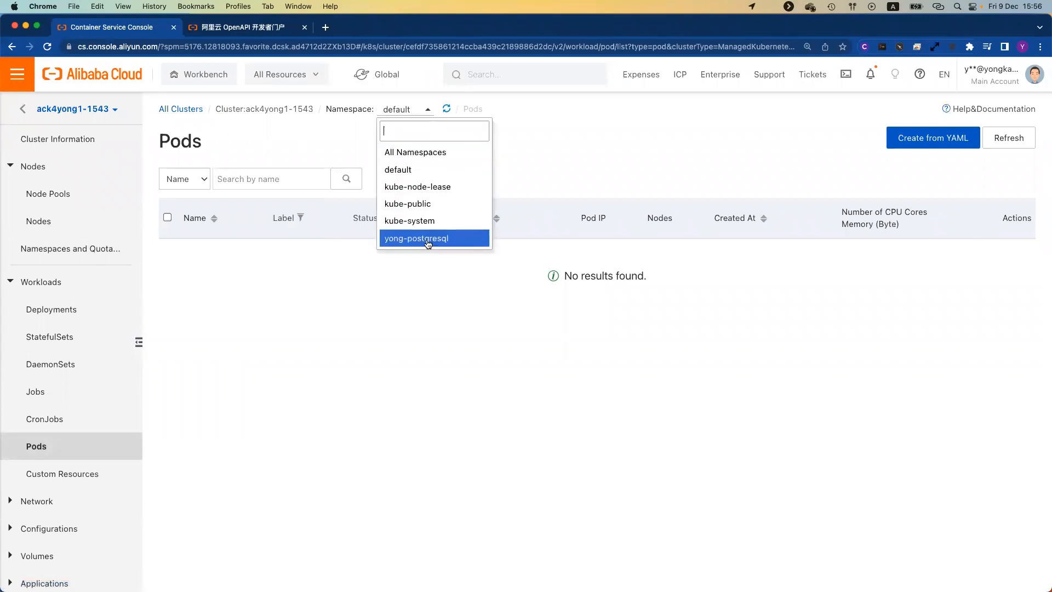
{"action": "left_click", "coordinate": [416, 239]}
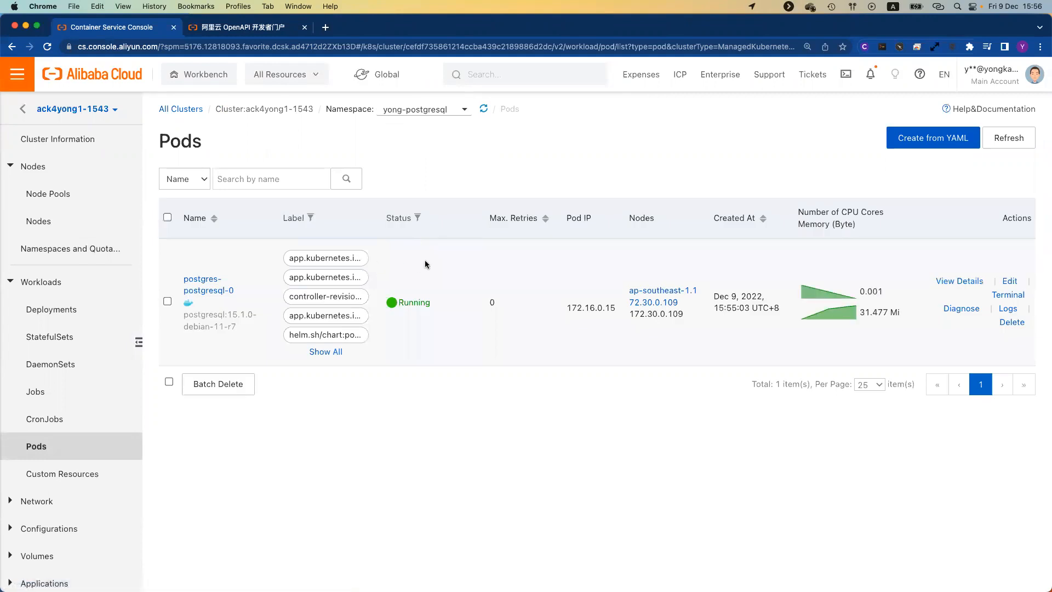
{"action": "mouse_move", "coordinate": [497, 353]}
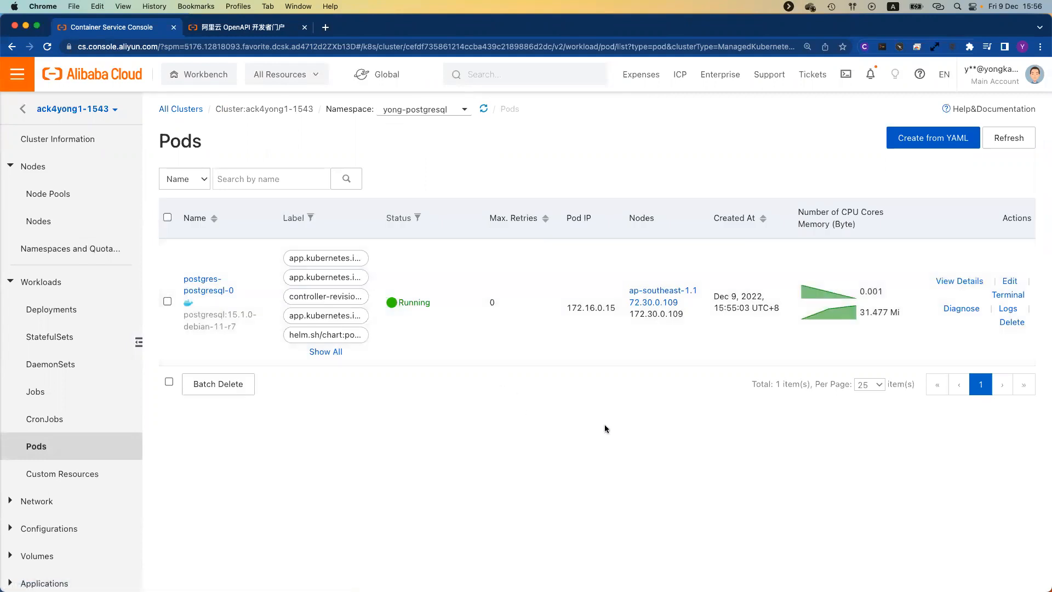
{"action": "mouse_move", "coordinate": [665, 429]}
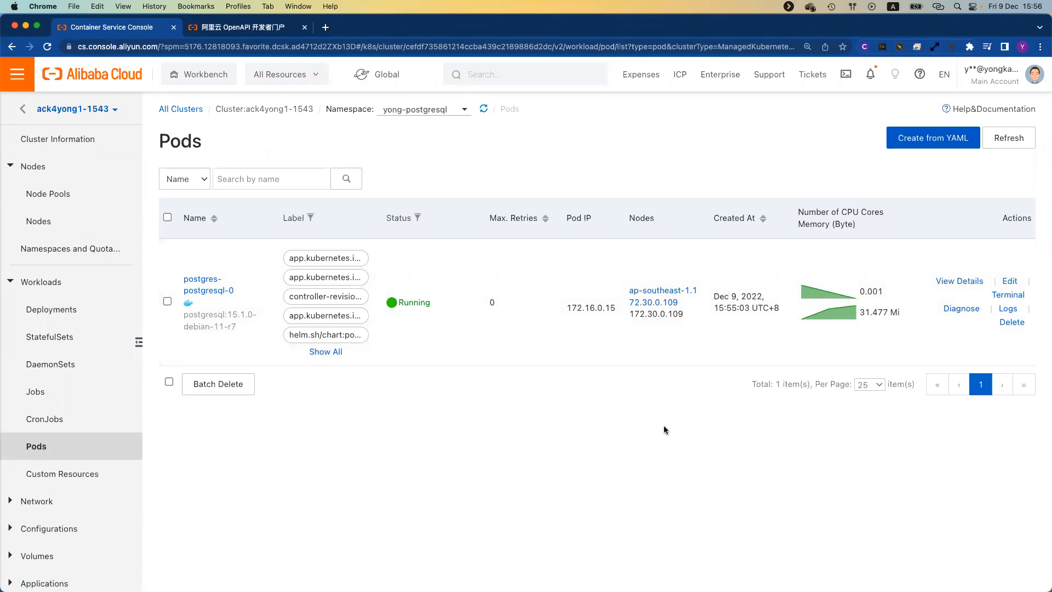
{"action": "mouse_move", "coordinate": [712, 426]}
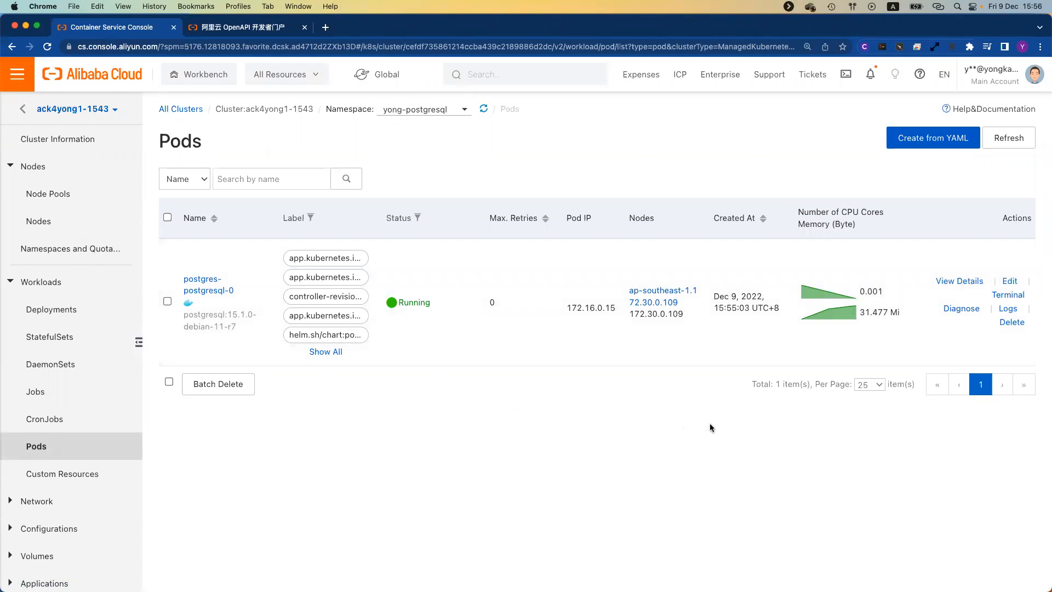
{"action": "mouse_move", "coordinate": [708, 426]}
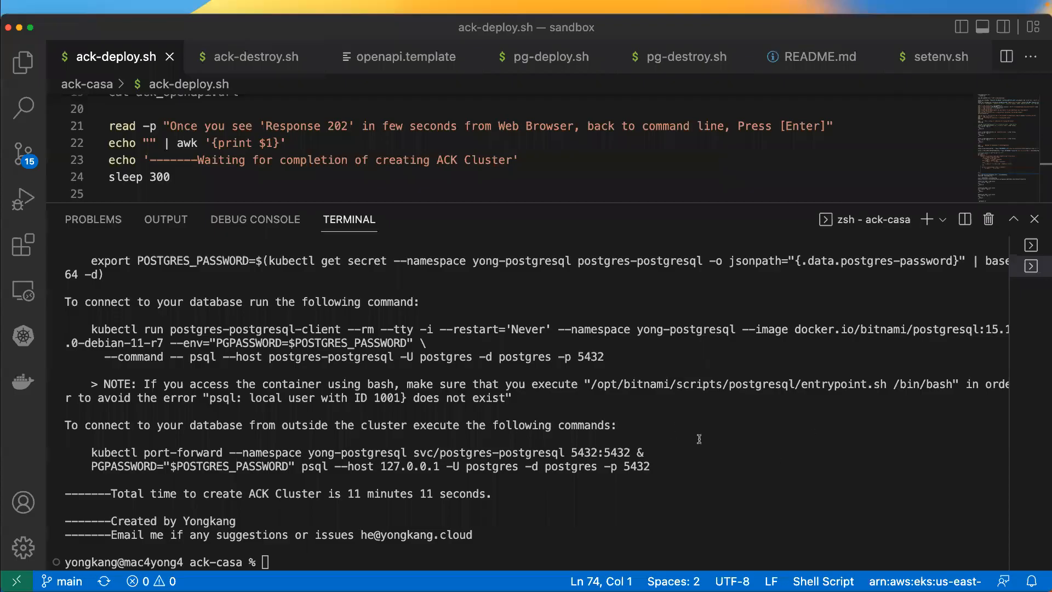
Step: Run ./ack-destroy.sh to request deletion of the ACK cluster
{"action": "type", "text": "./ack-destroy.sh"}
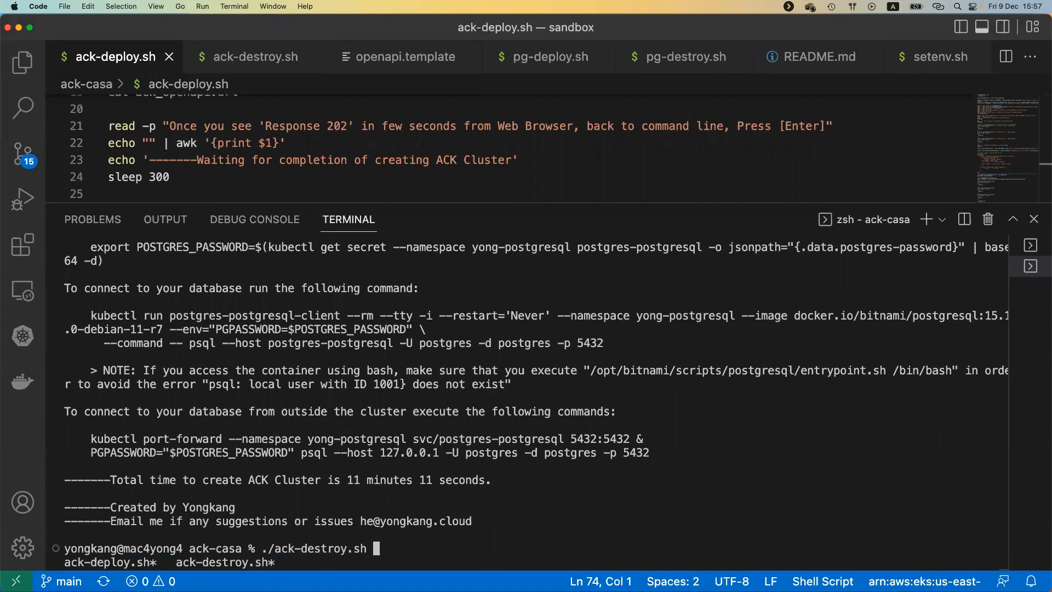
{"action": "key", "text": "Enter"}
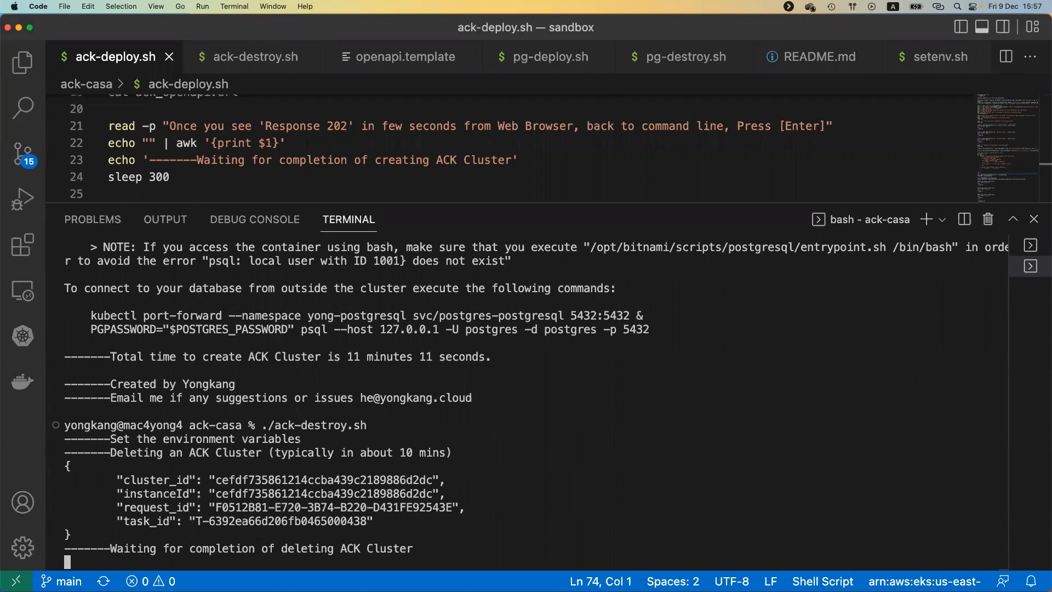
{"action": "mouse_move", "coordinate": [700, 374]}
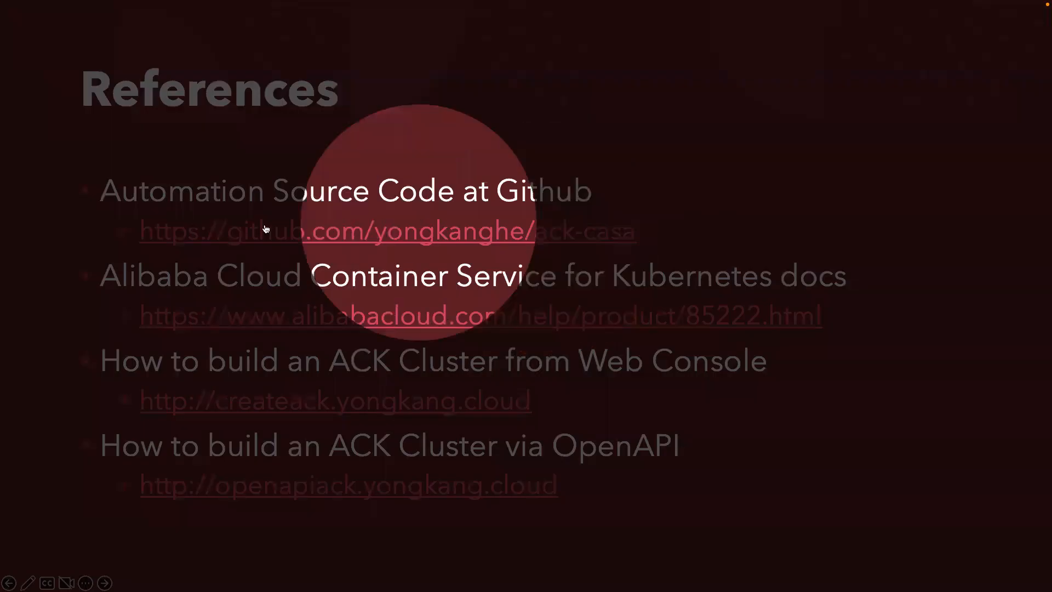
{"action": "mouse_move", "coordinate": [189, 301]}
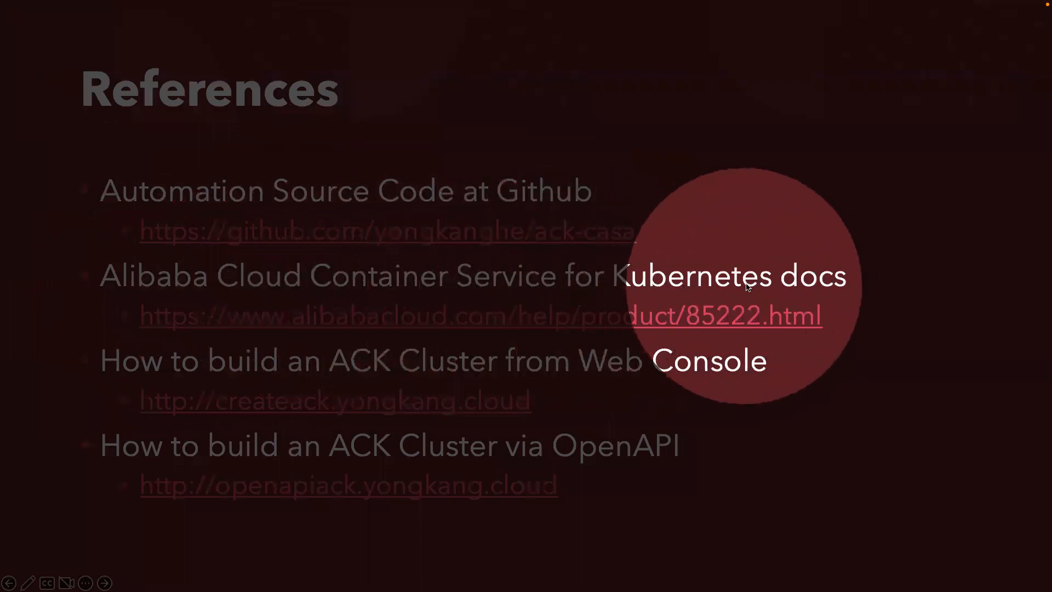
{"action": "mouse_move", "coordinate": [167, 322]}
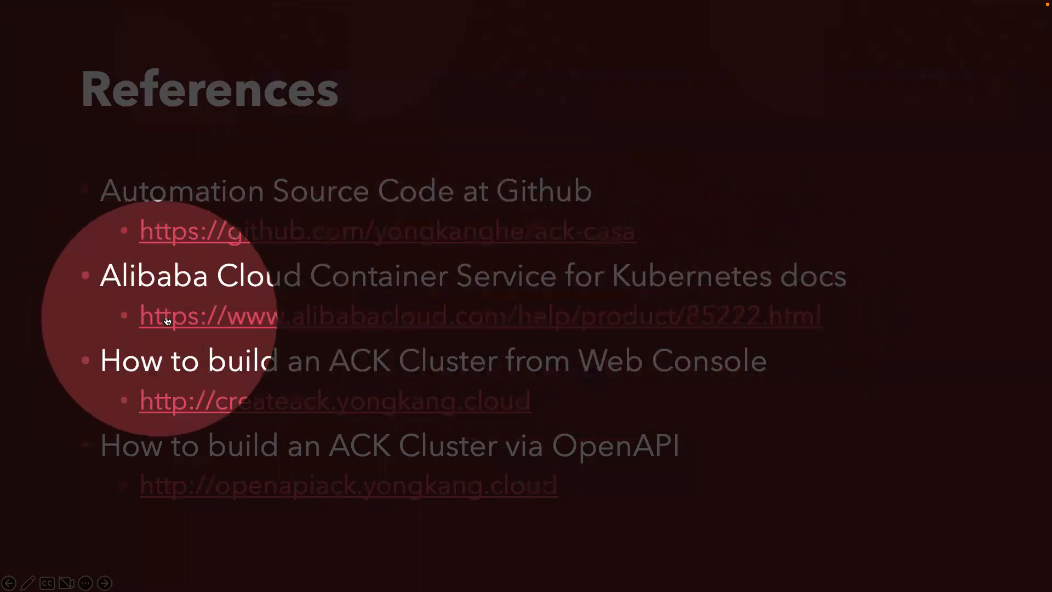
{"action": "mouse_move", "coordinate": [218, 398]}
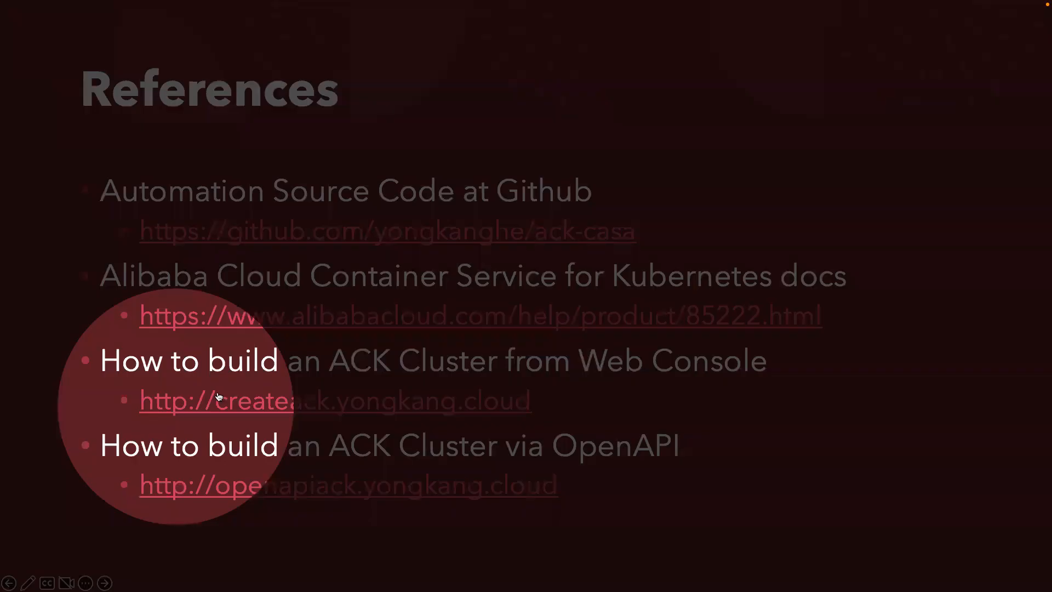
{"action": "mouse_move", "coordinate": [541, 395]}
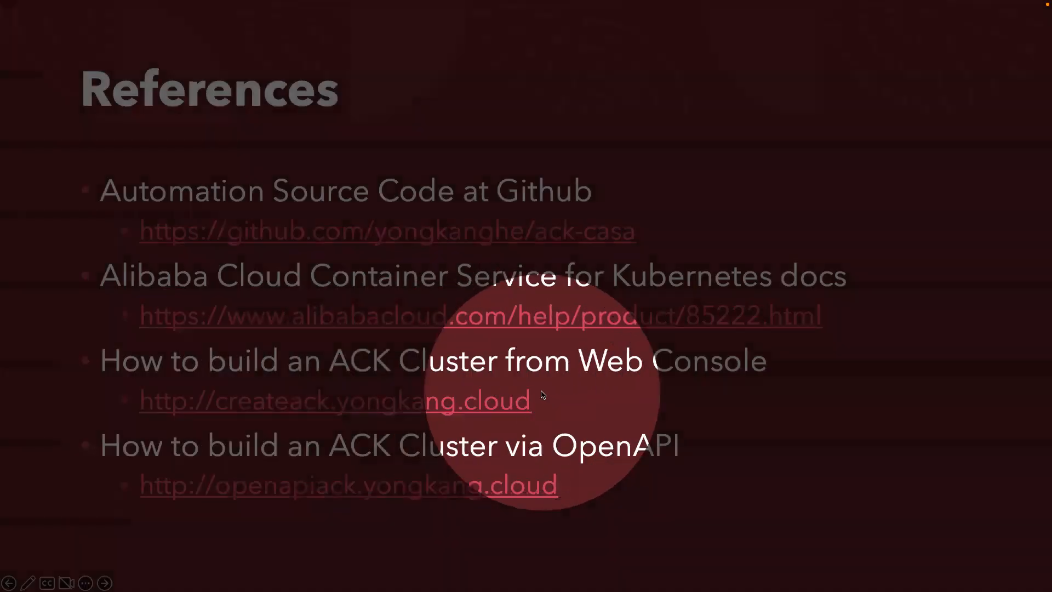